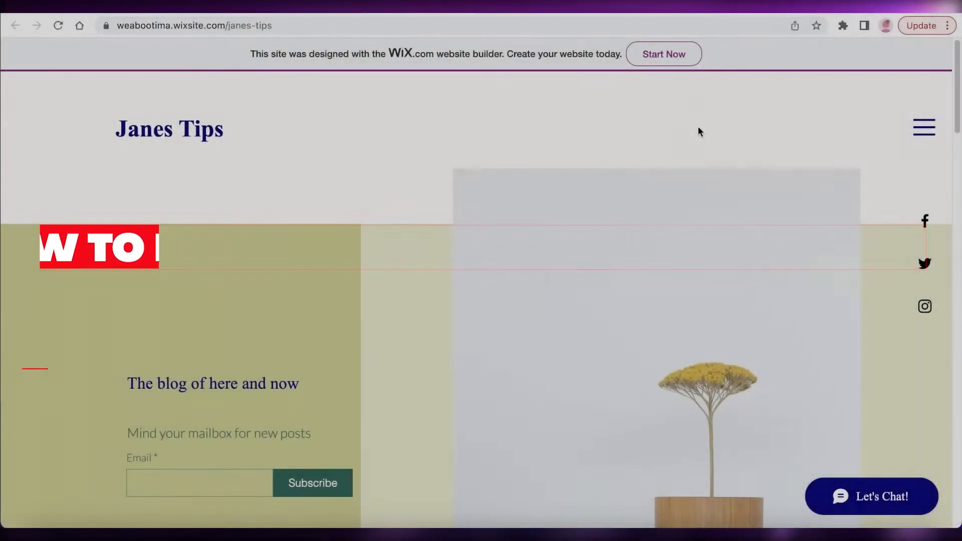
Step: Scroll the Janes Tips Wix blog and enter websiteseochecker.com/domain-authority-checker/ in the address bar
{"action": "scroll", "scroll_direction": "down", "scroll_amount": 3}
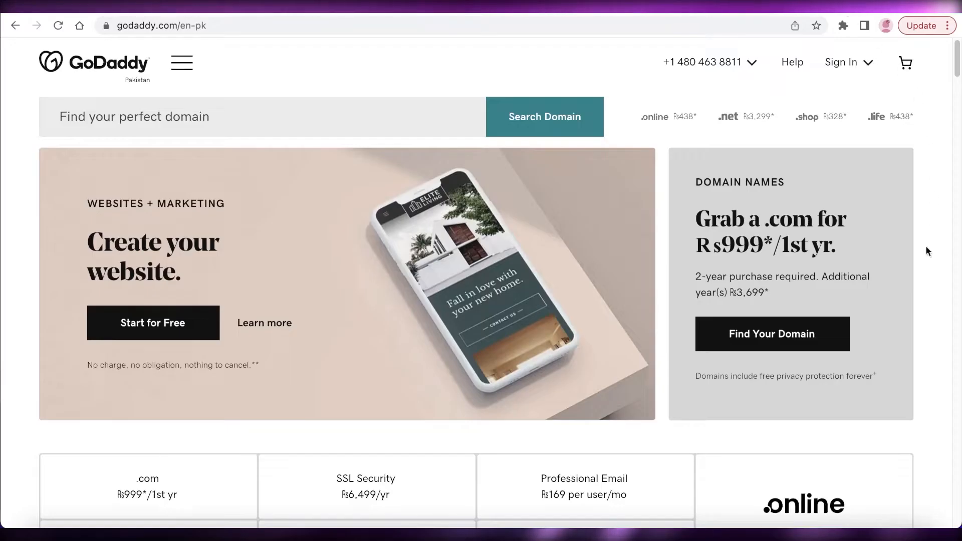
{"action": "scroll", "scroll_direction": "down", "scroll_amount": 3}
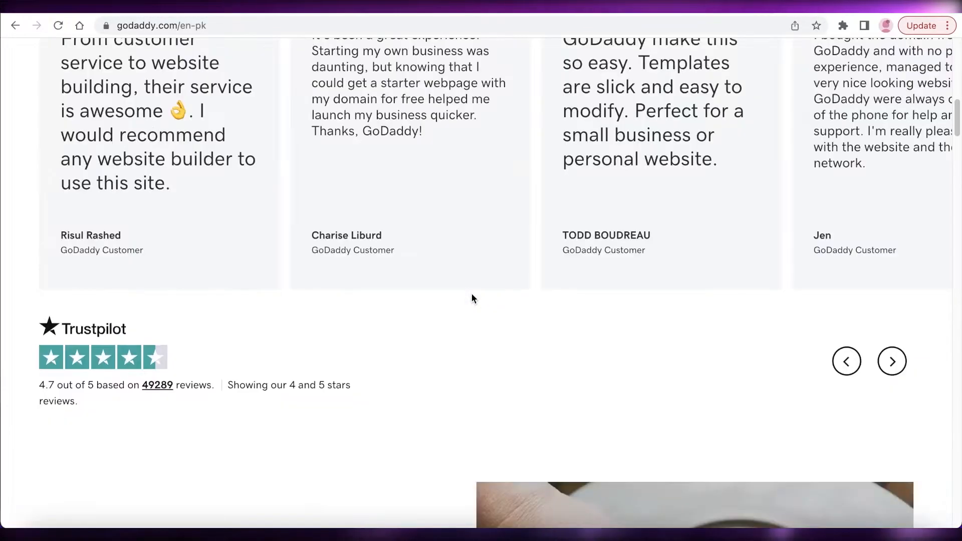
{"action": "scroll", "scroll_direction": "down", "scroll_amount": 3}
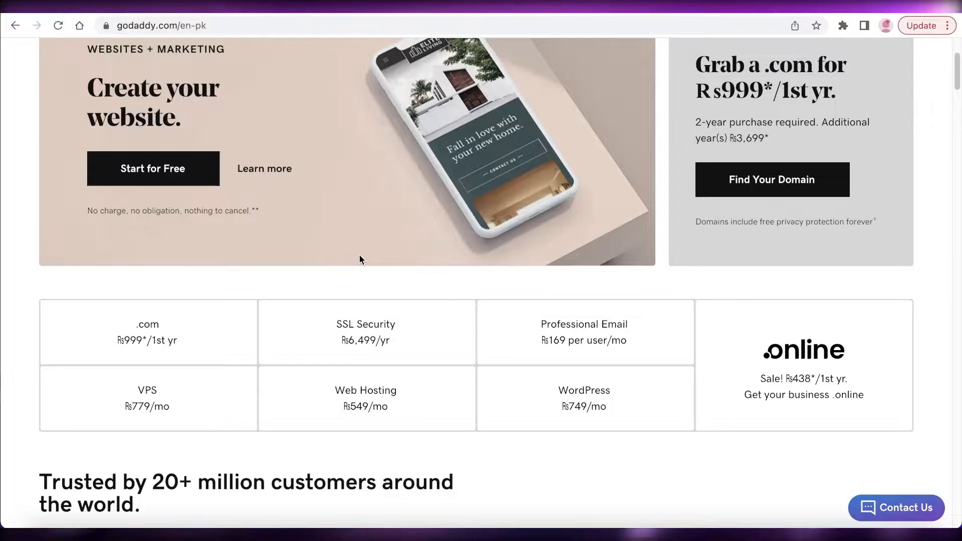
{"action": "mouse_move", "coordinate": [351, 243]}
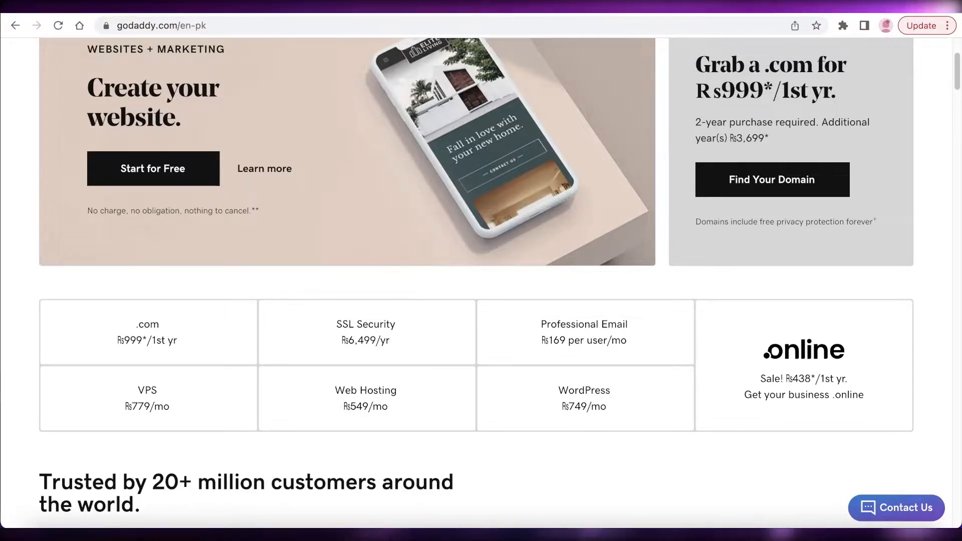
{"action": "type", "text": "websiteseochecker.com/domain-authority-checker/"}
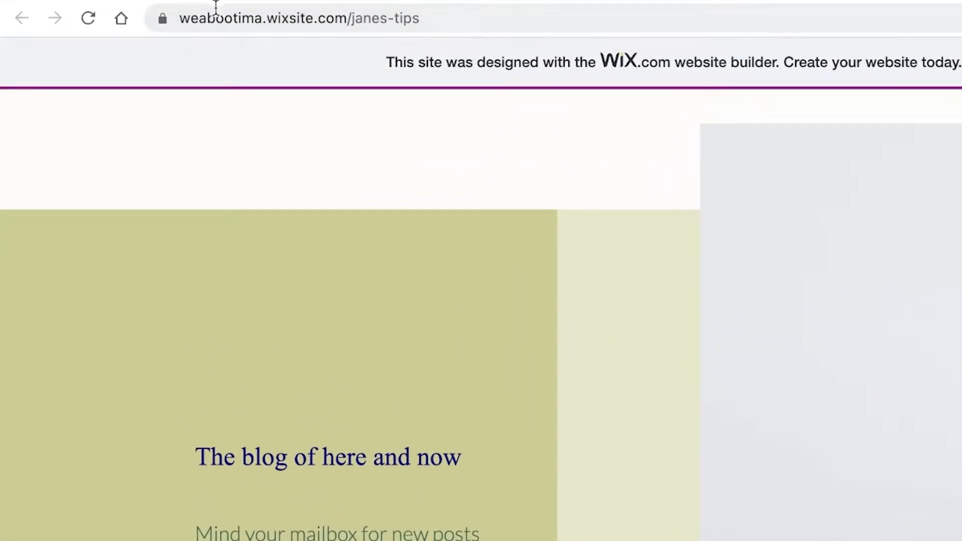
{"action": "scroll", "scroll_direction": "down", "scroll_amount": 3}
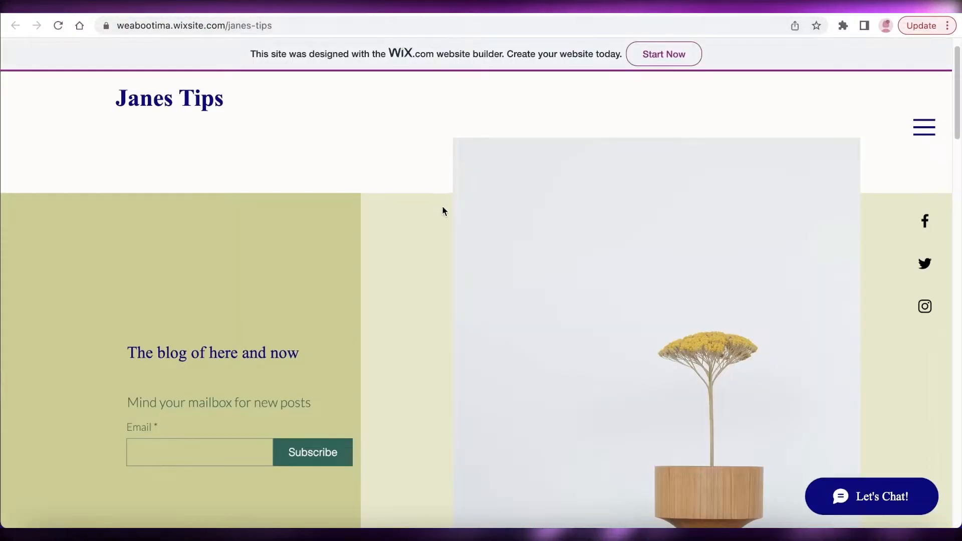
{"action": "mouse_move", "coordinate": [427, 126]}
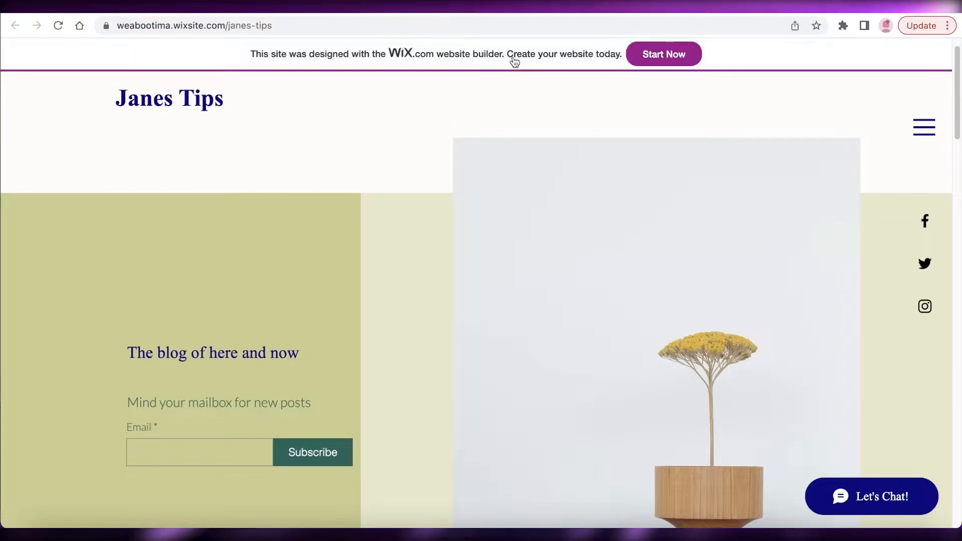
{"action": "type", "text": "websiteseochecker.com/domain-authority-checker/"}
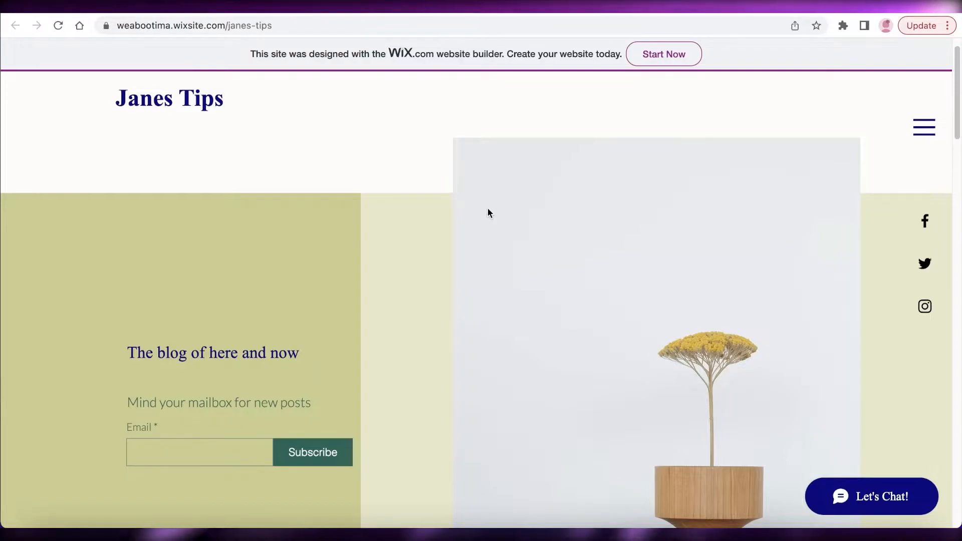
{"action": "mouse_move", "coordinate": [492, 202]}
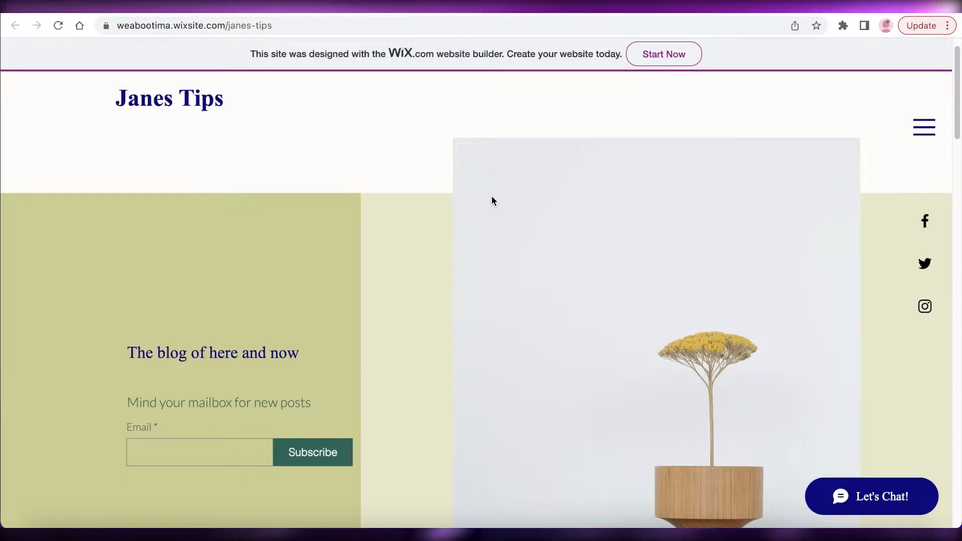
{"action": "mouse_move", "coordinate": [524, 15]}
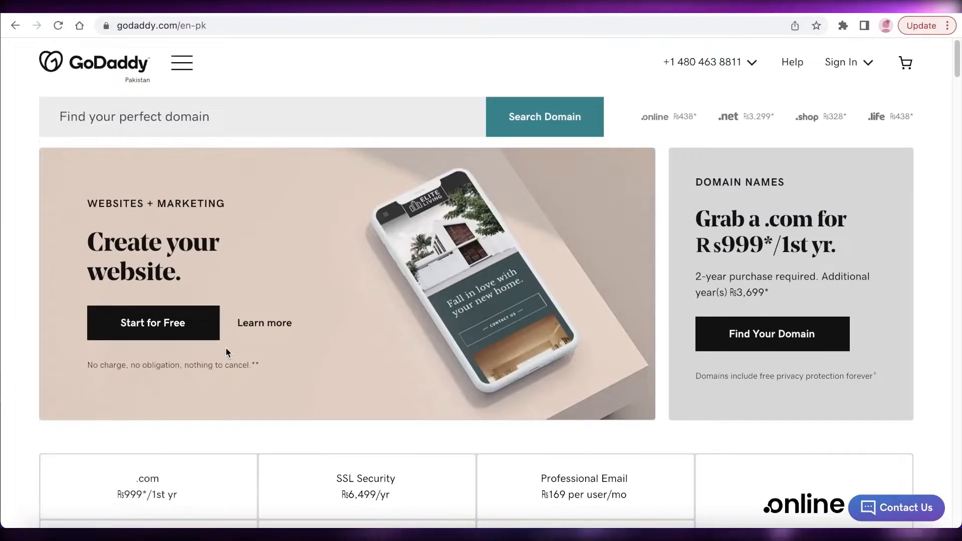
{"action": "mouse_move", "coordinate": [640, 276]}
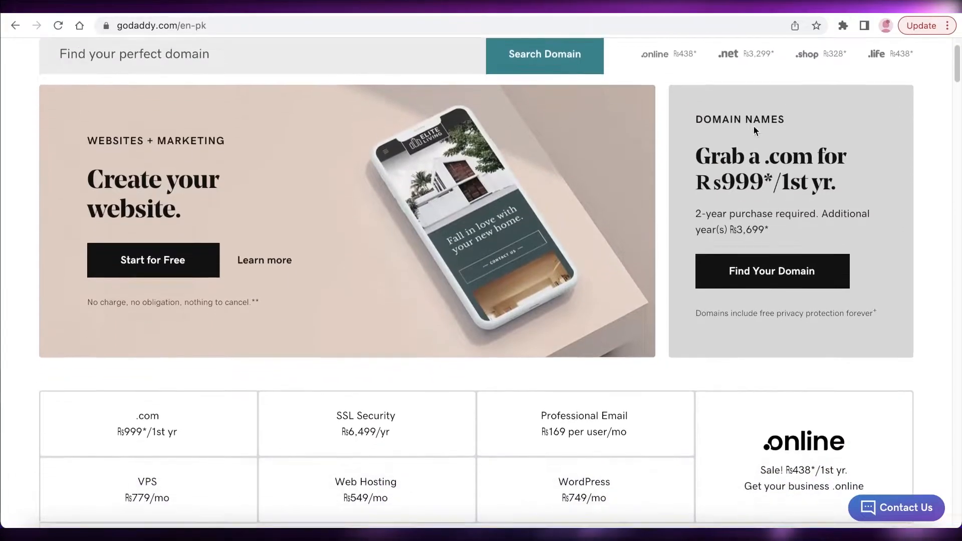
Step: Scroll the GoDaddy home page, then switch back to the Janes Tips blog tab
{"action": "scroll", "scroll_direction": "down", "scroll_amount": 3}
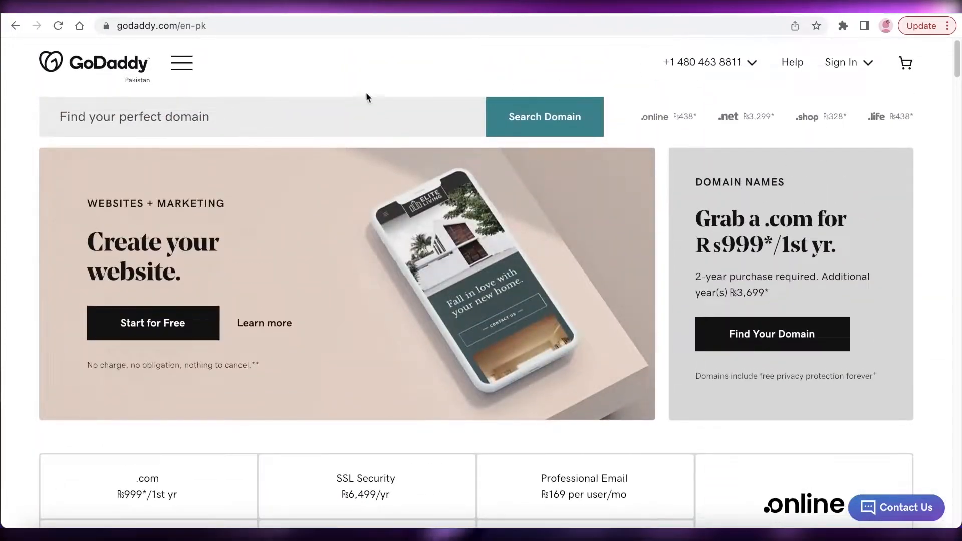
{"action": "left_click", "coordinate": [543, 117]}
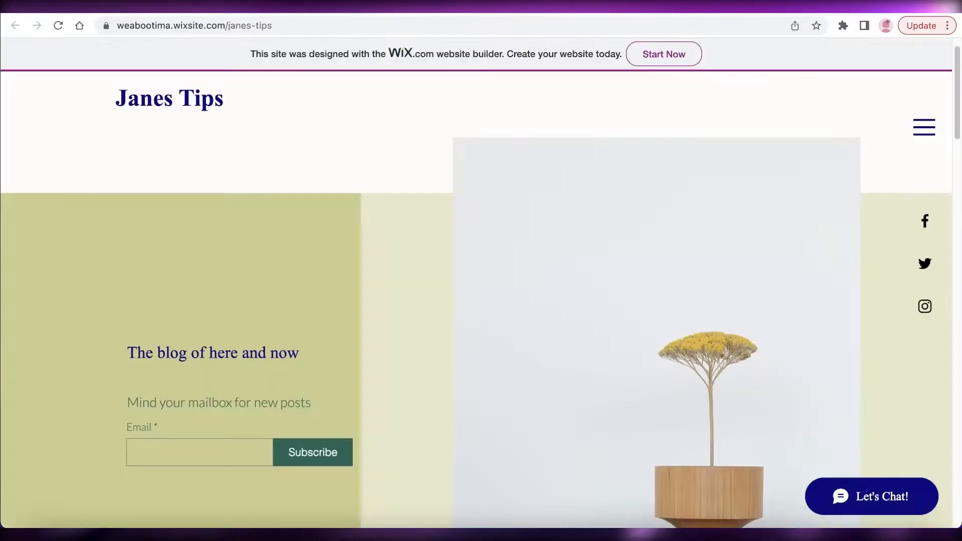
Step: Revisit GoDaddy, then bring up the domain authority checker holding the nytimes.com/international address
{"action": "scroll", "scroll_direction": "down", "scroll_amount": 3}
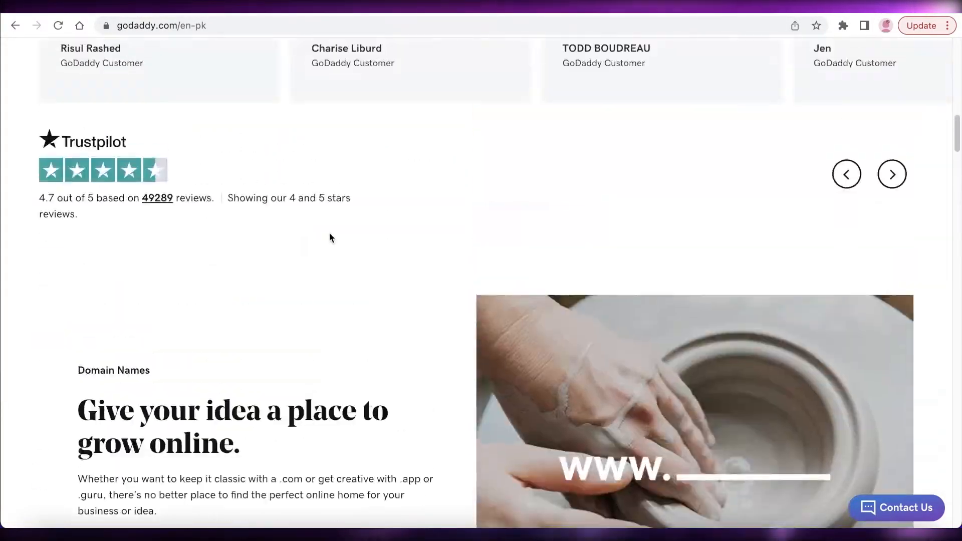
{"action": "scroll", "scroll_direction": "up", "scroll_amount": 3}
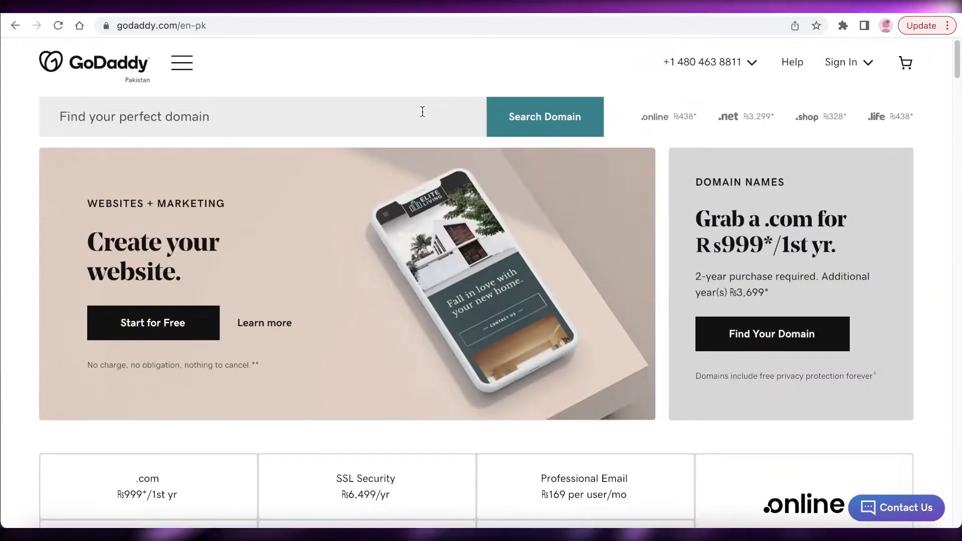
{"action": "left_click", "coordinate": [543, 117]}
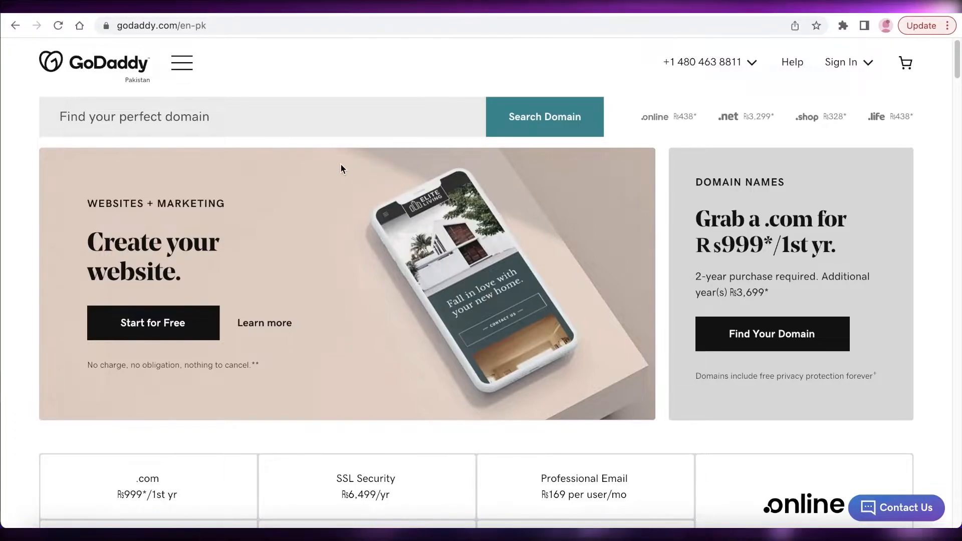
{"action": "scroll", "scroll_direction": "down", "scroll_amount": 3}
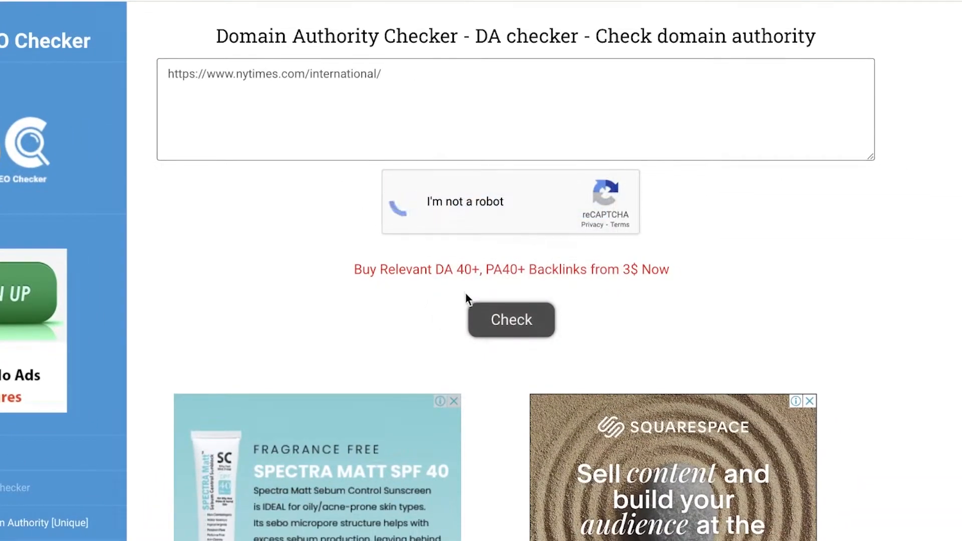
Step: Check nytimes.com's domain authority (DA 95, PA 72) and open the NYT site from the result
{"action": "left_click", "coordinate": [407, 200]}
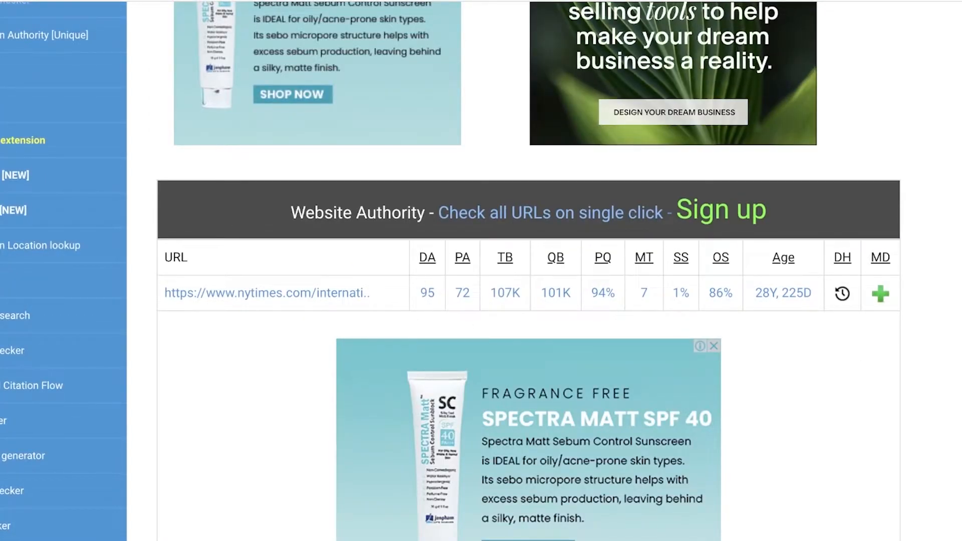
{"action": "left_click", "coordinate": [267, 293]}
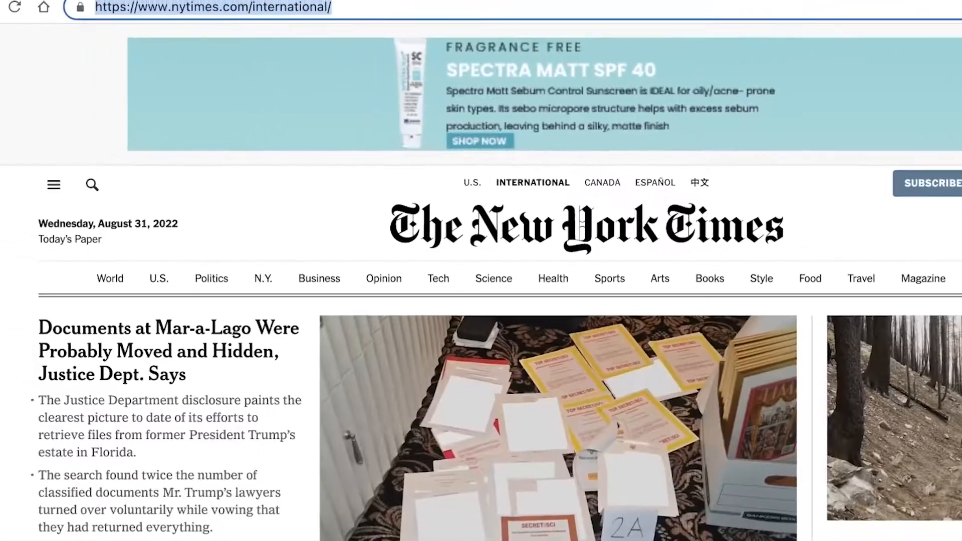
{"action": "right_click", "coordinate": [227, 14]}
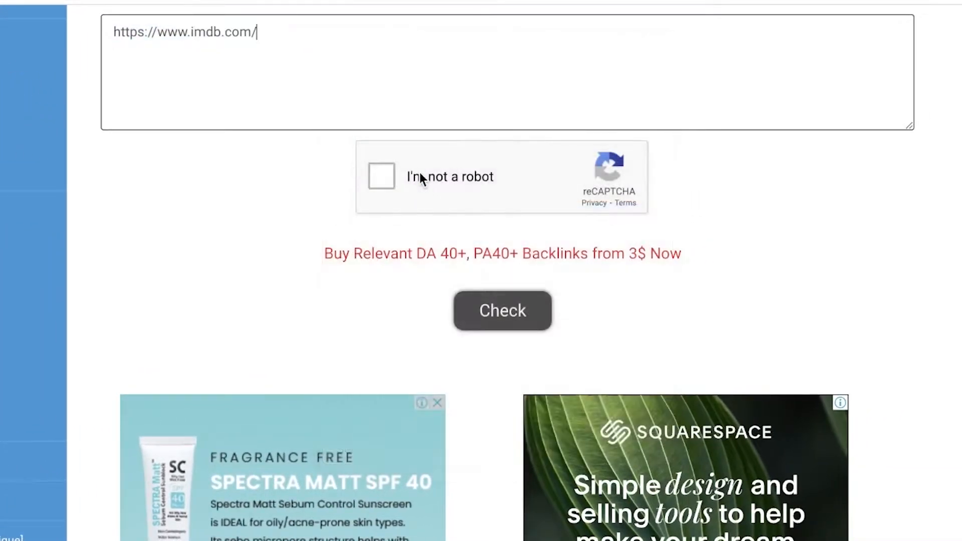
Step: Tick the reCAPTCHA for the imdb.com check and bring up the NYT International page
{"action": "left_click", "coordinate": [380, 177]}
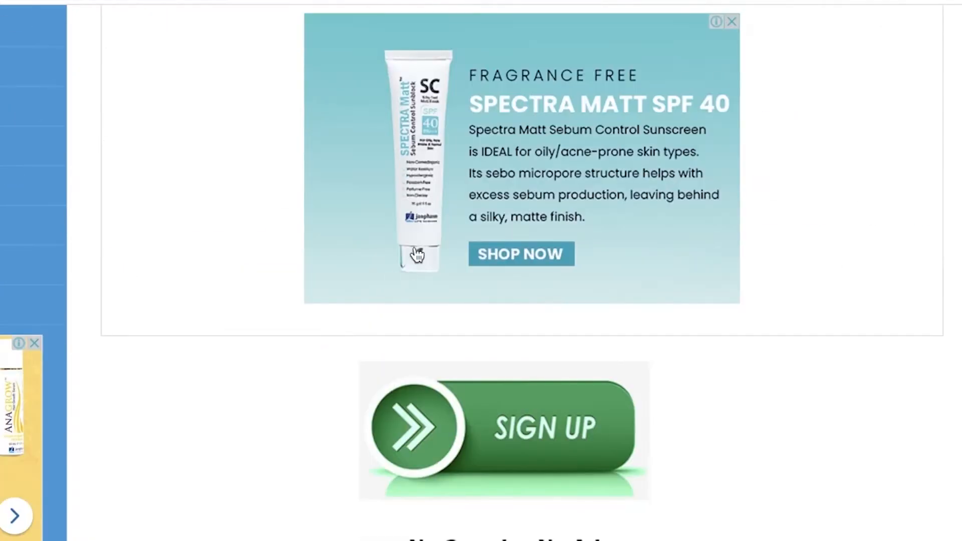
{"action": "scroll", "scroll_direction": "down", "scroll_amount": 3}
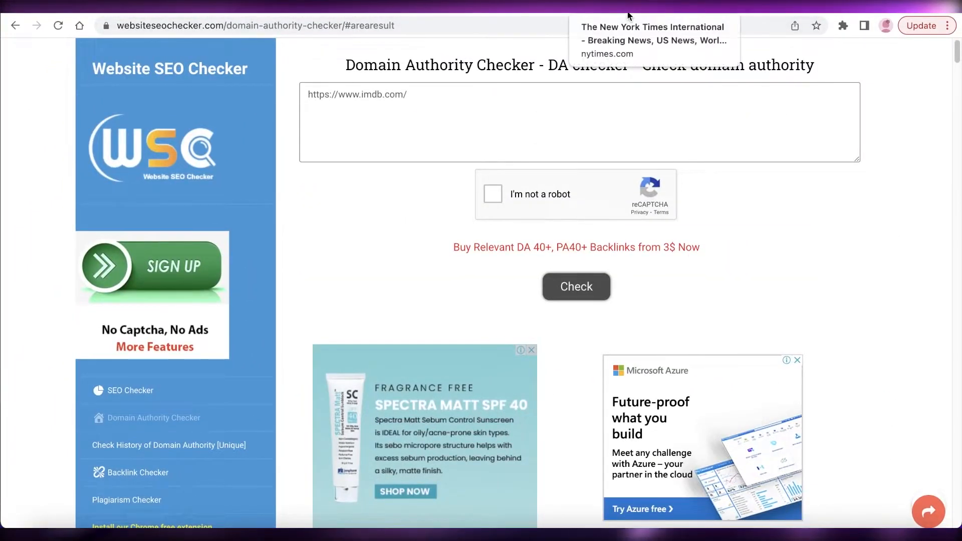
{"action": "left_click", "coordinate": [653, 40]}
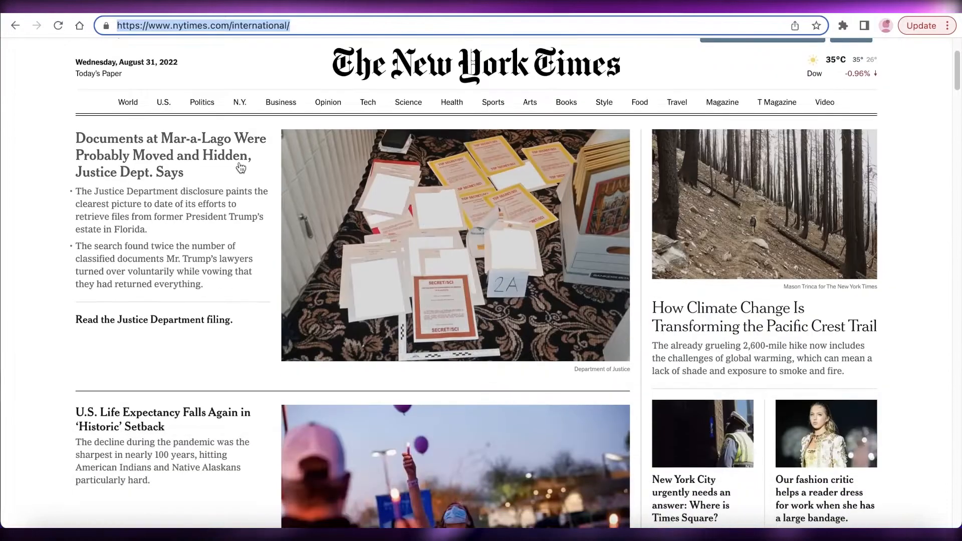
Step: Scroll through the NYT International top news stories and opinion pieces
{"action": "scroll", "scroll_direction": "down", "scroll_amount": 3}
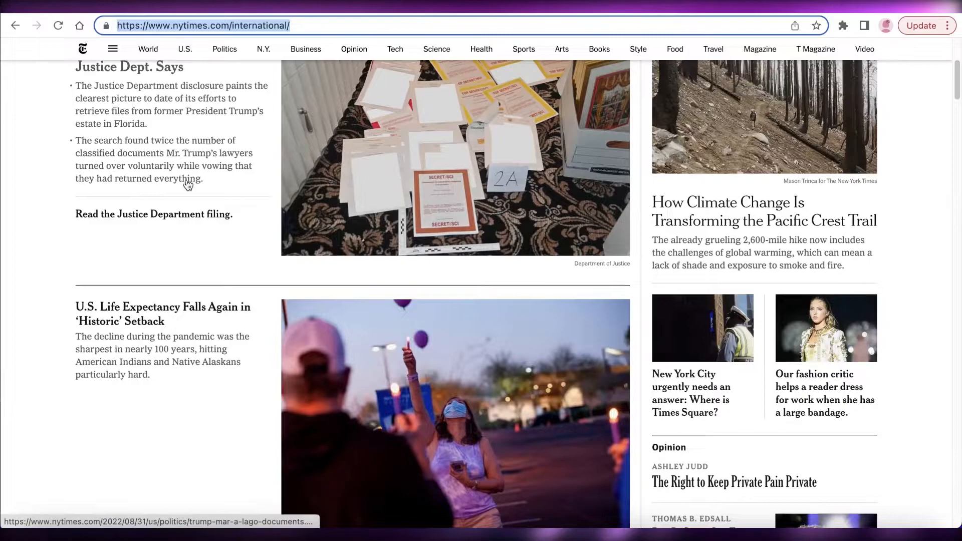
{"action": "scroll", "scroll_direction": "down", "scroll_amount": 3}
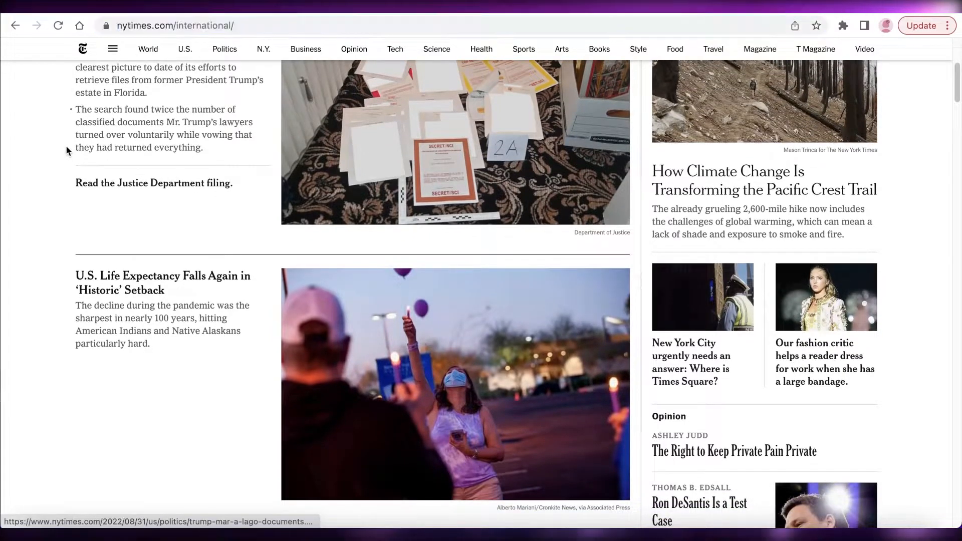
{"action": "mouse_move", "coordinate": [558, 79]}
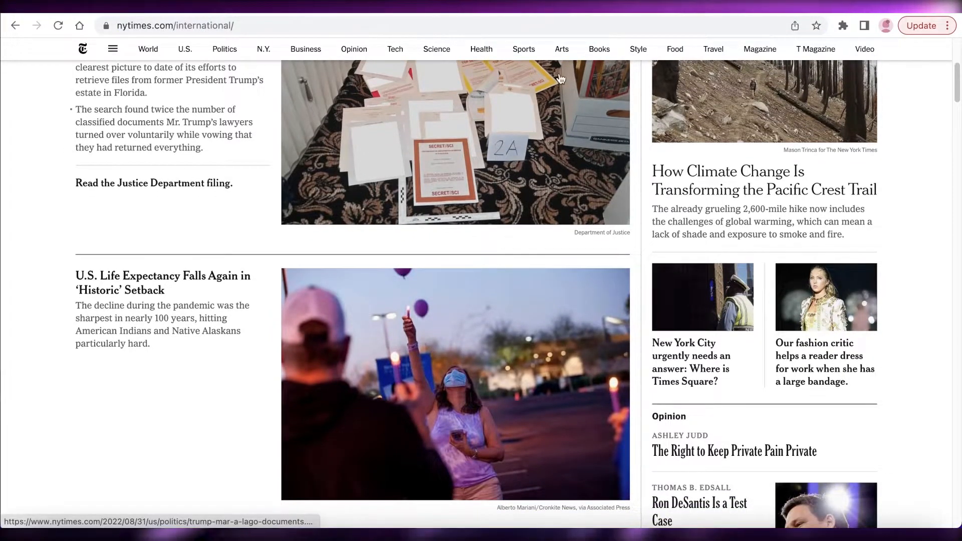
{"action": "scroll", "scroll_direction": "down", "scroll_amount": 3}
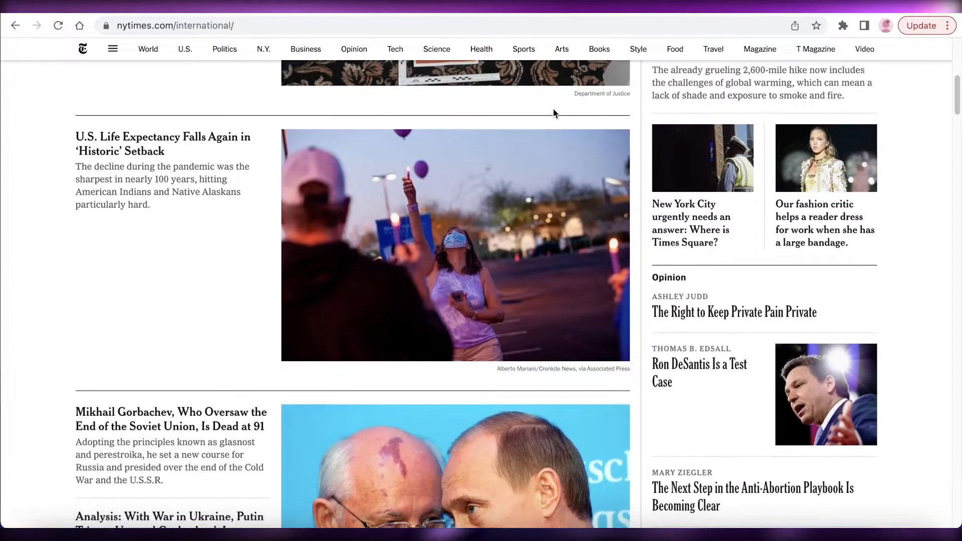
{"action": "mouse_move", "coordinate": [598, 110]}
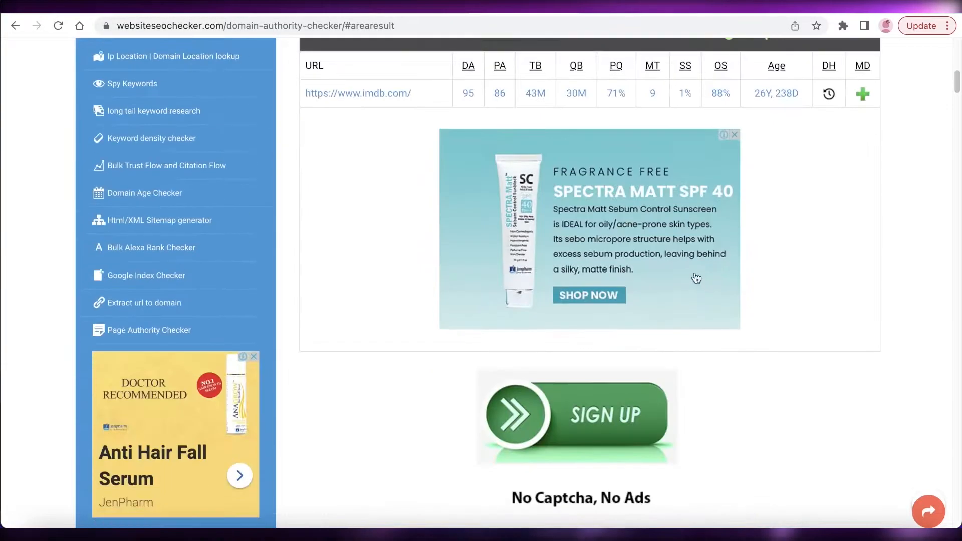
Step: Review IMDb's result (DA 95, PA 86), then load nytimes.com/international/ from the IMDb tab
{"action": "scroll", "scroll_direction": "up", "scroll_amount": 3}
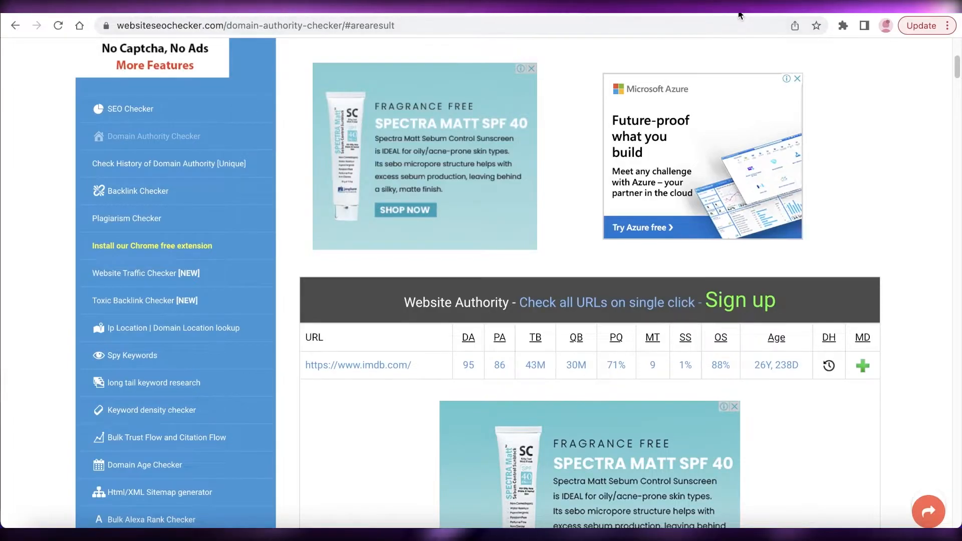
{"action": "left_click", "coordinate": [357, 364]}
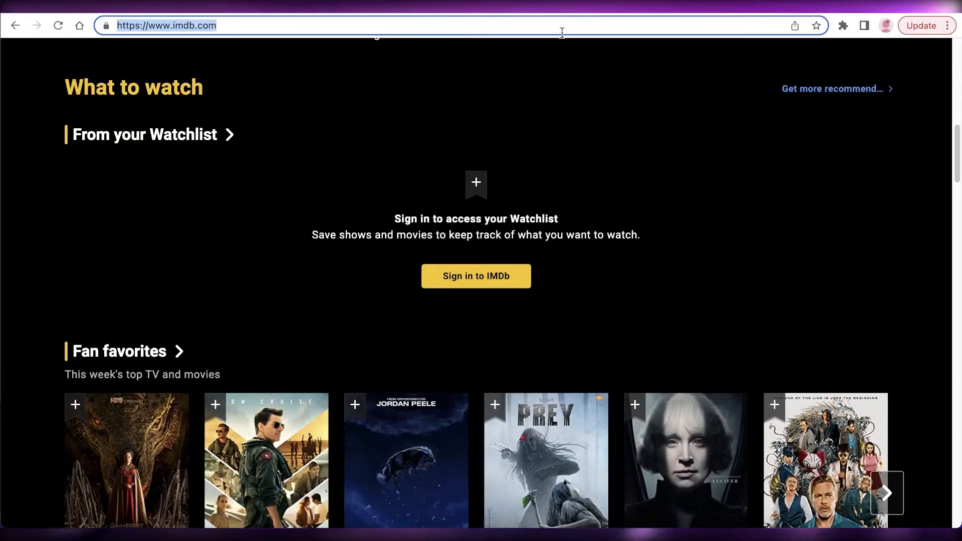
{"action": "type", "text": "nytimes.com/international/"}
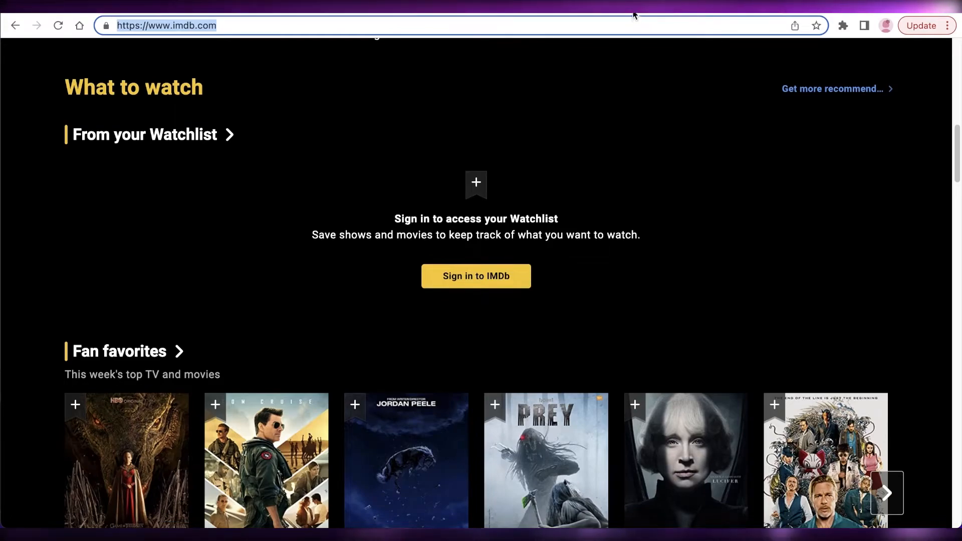
{"action": "type", "text": "nytimes.com/international/"}
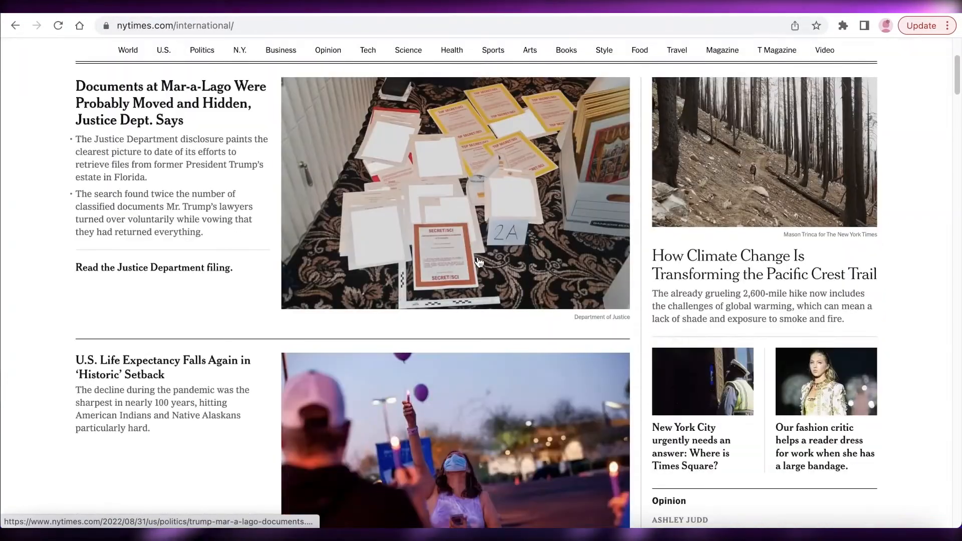
Step: Scroll the NYT International page down to the monkeypox and Doug Mastriano stories
{"action": "scroll", "scroll_direction": "down", "scroll_amount": 3}
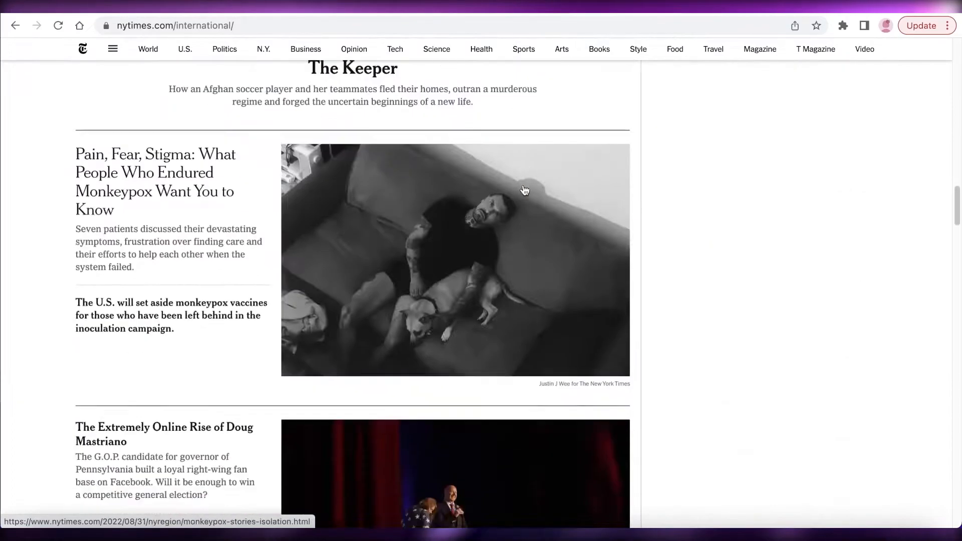
{"action": "scroll", "scroll_direction": "down", "scroll_amount": 3}
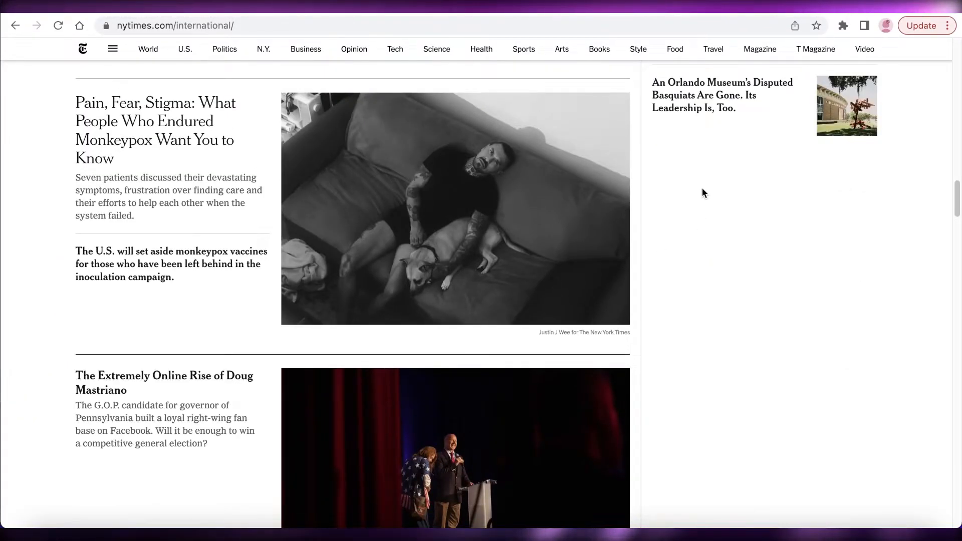
{"action": "mouse_move", "coordinate": [827, 147]}
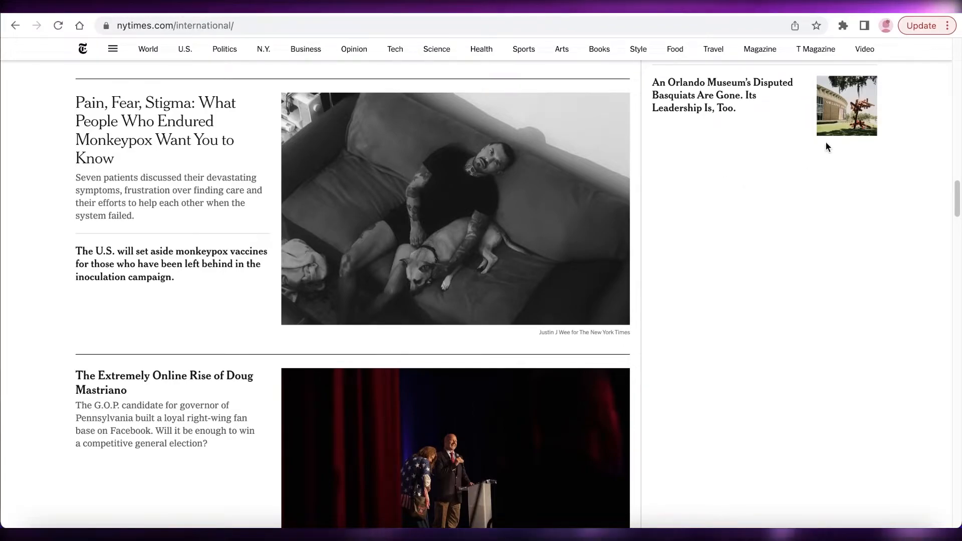
{"action": "mouse_move", "coordinate": [499, 49]}
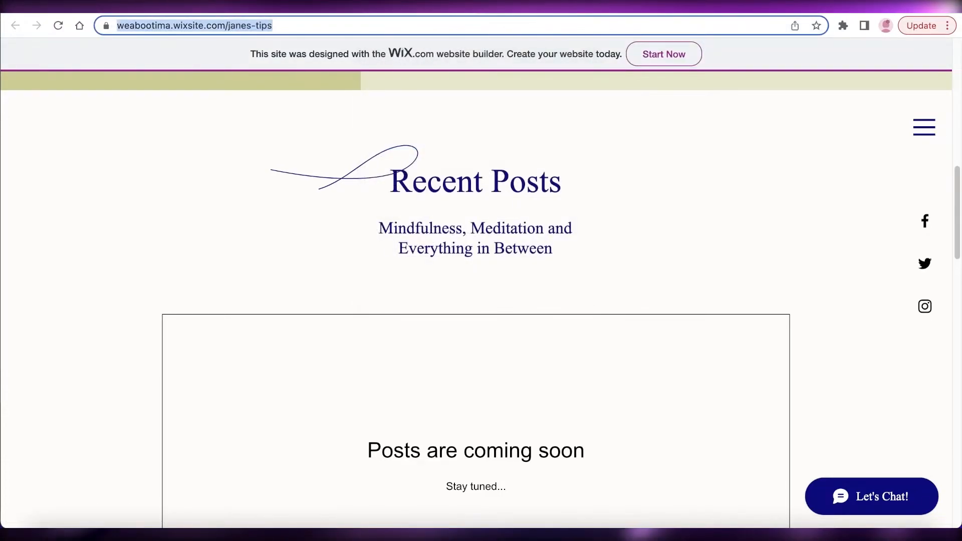
{"action": "right_click", "coordinate": [311, 84]}
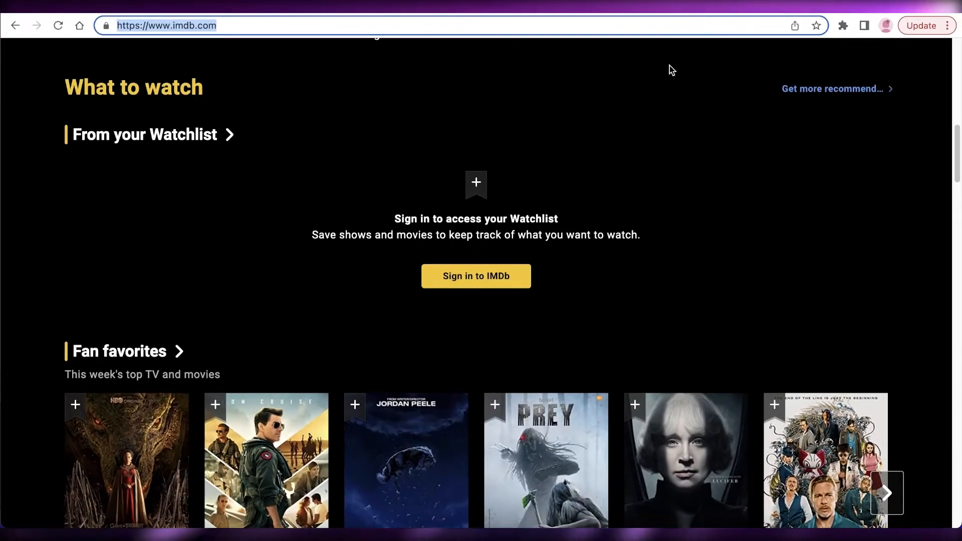
{"action": "mouse_move", "coordinate": [539, 41]}
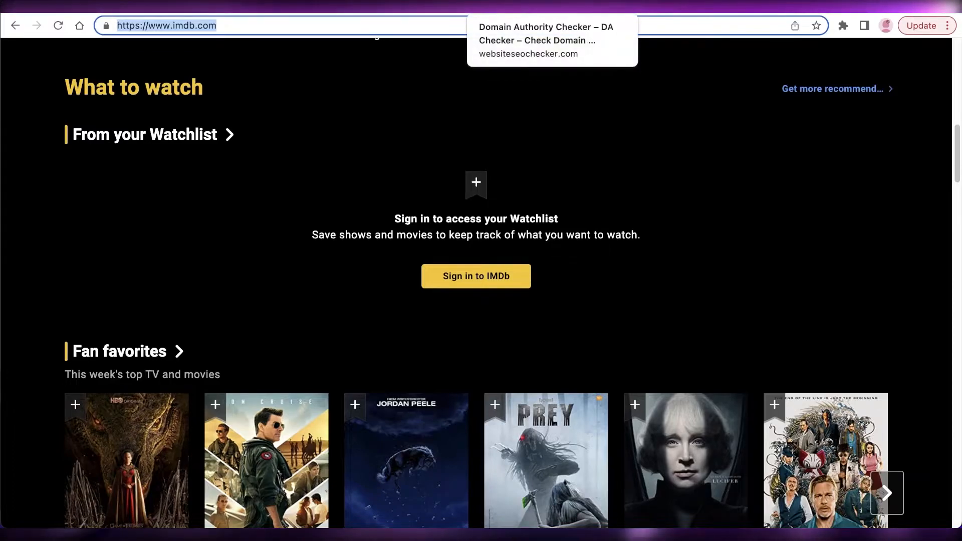
Step: View the Wix blog's DA 1, PA 1 result, then pass through the IMDb and NYT tabs
{"action": "left_click", "coordinate": [545, 40]}
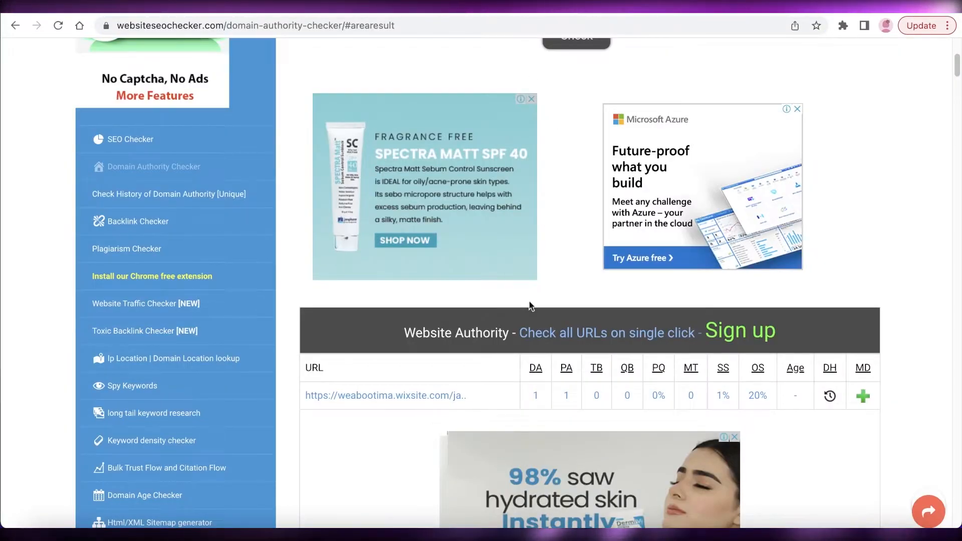
{"action": "scroll", "scroll_direction": "up", "scroll_amount": 3}
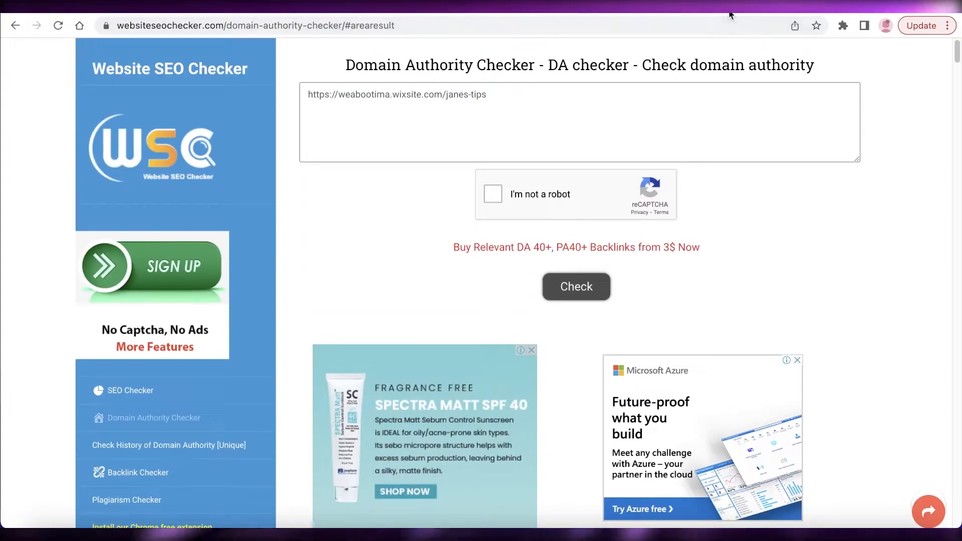
{"action": "type", "text": "https://www.imdb.com"}
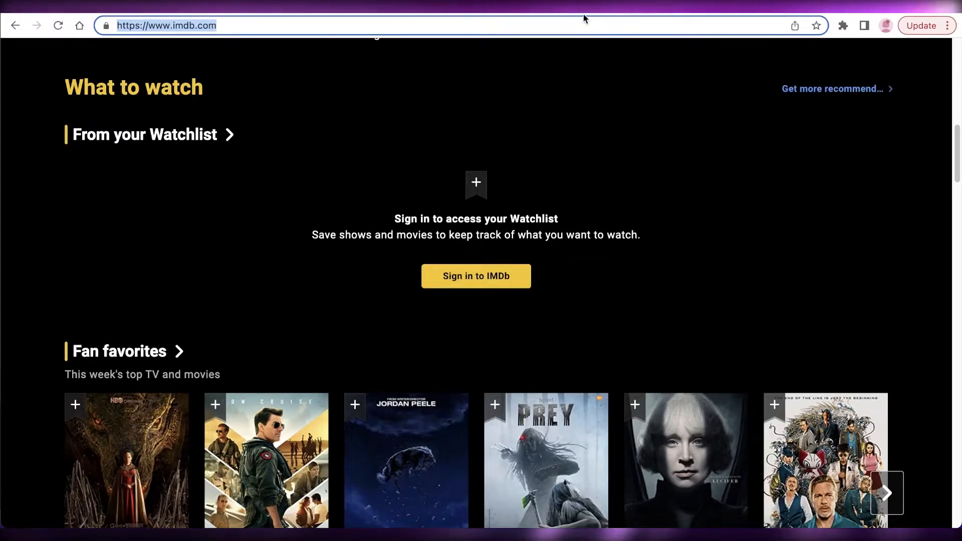
{"action": "type", "text": "nytimes.com/international/"}
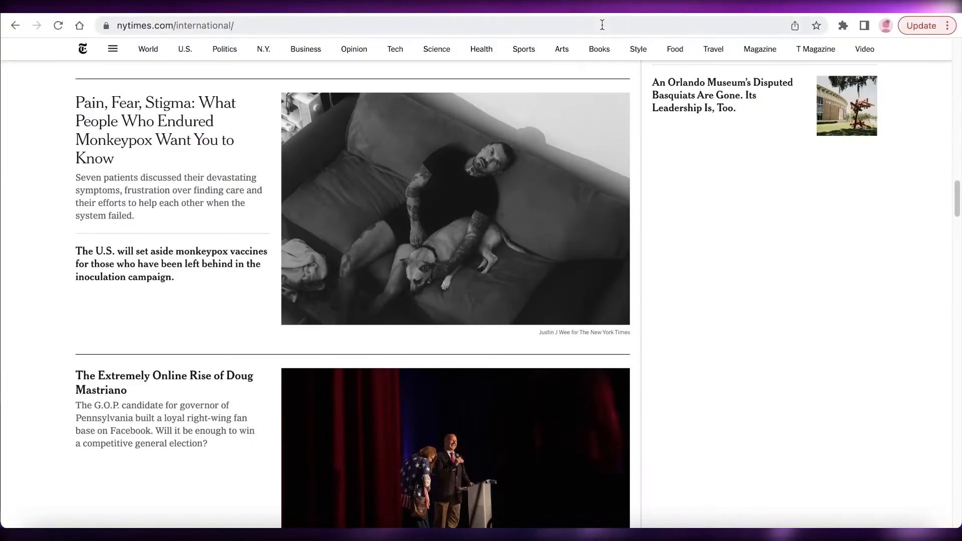
{"action": "mouse_move", "coordinate": [422, 54]}
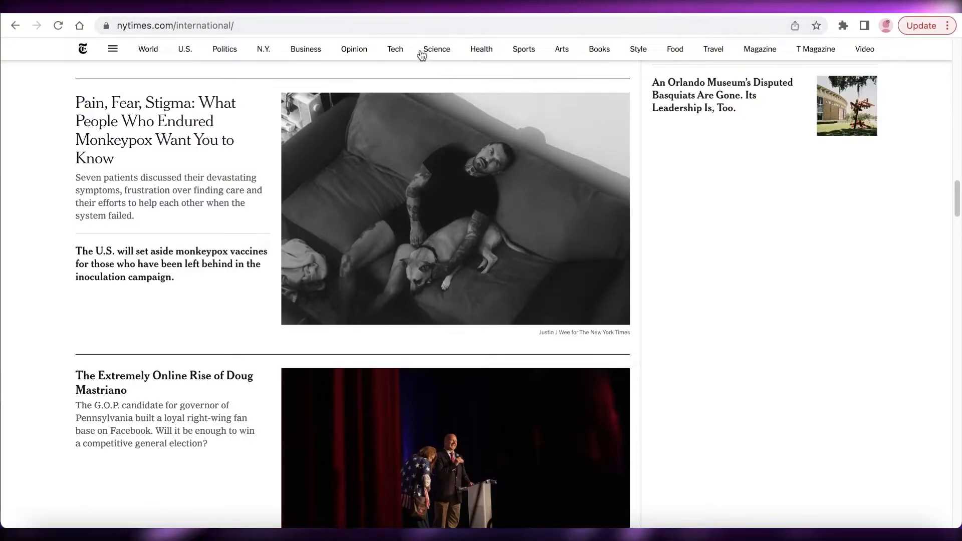
{"action": "mouse_move", "coordinate": [405, 14]}
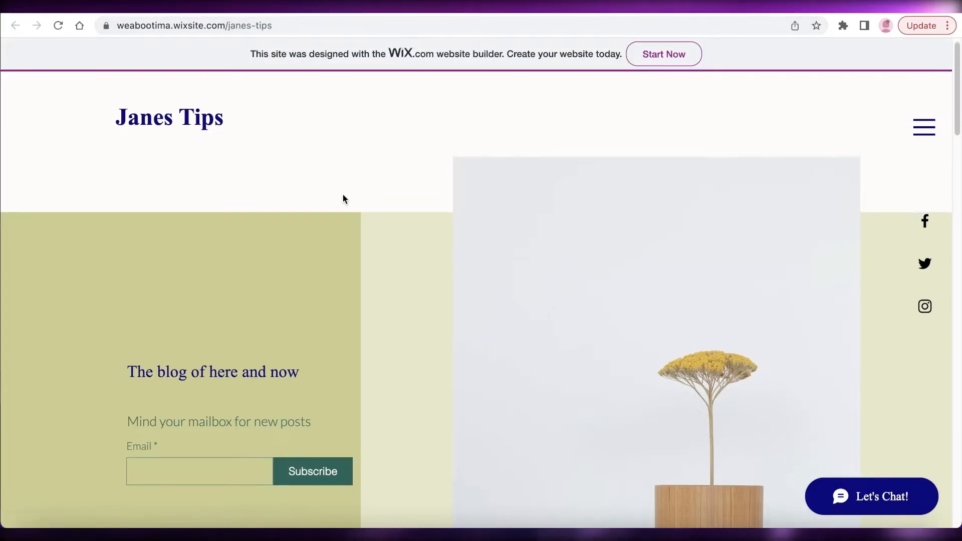
Step: Scroll the Janes Tips blog home page, then open GoDaddy's Pakistan home page
{"action": "scroll", "scroll_direction": "down", "scroll_amount": 3}
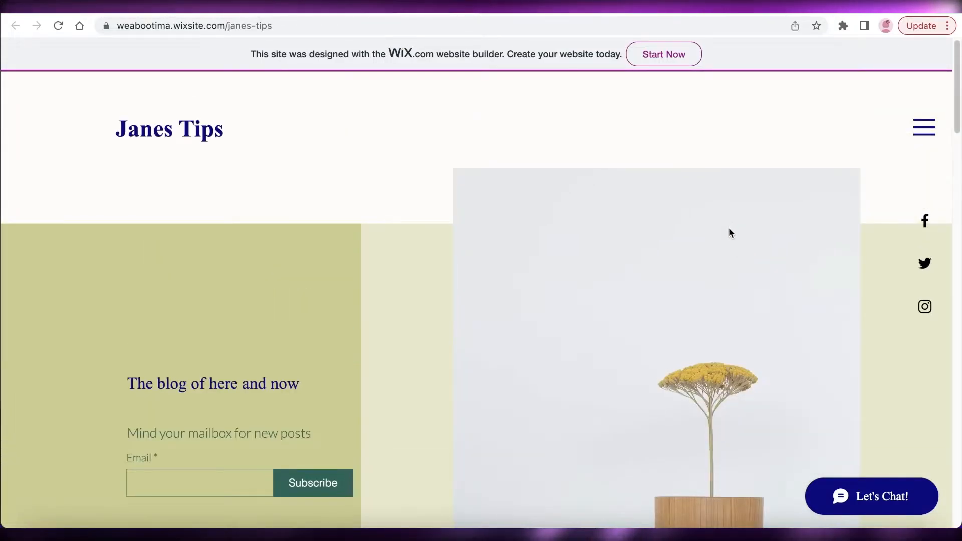
{"action": "mouse_move", "coordinate": [722, 190]}
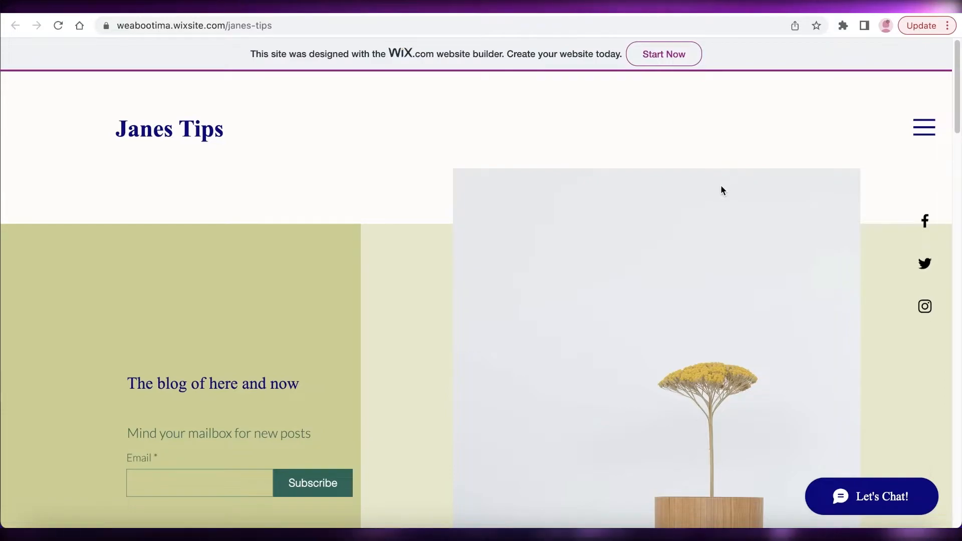
{"action": "mouse_move", "coordinate": [720, 249]}
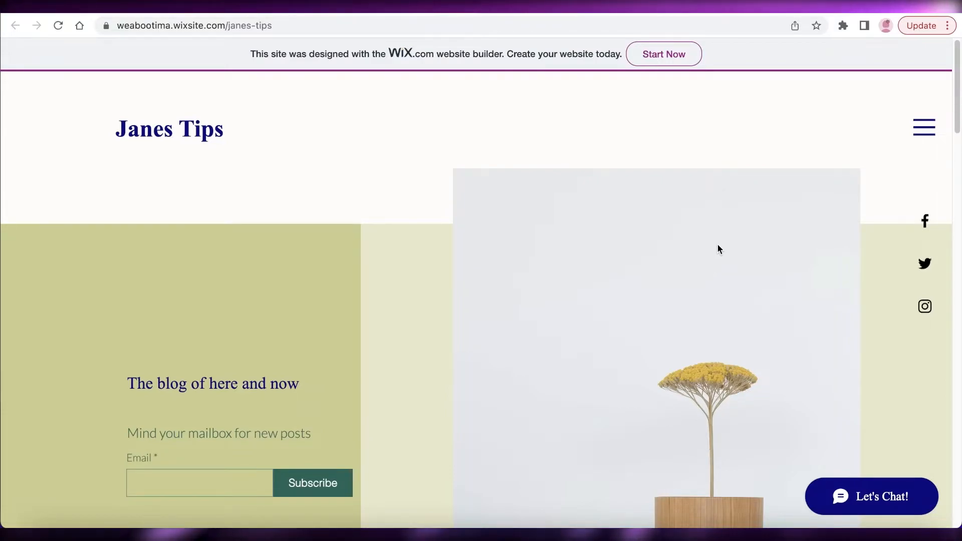
{"action": "scroll", "scroll_direction": "down", "scroll_amount": 3}
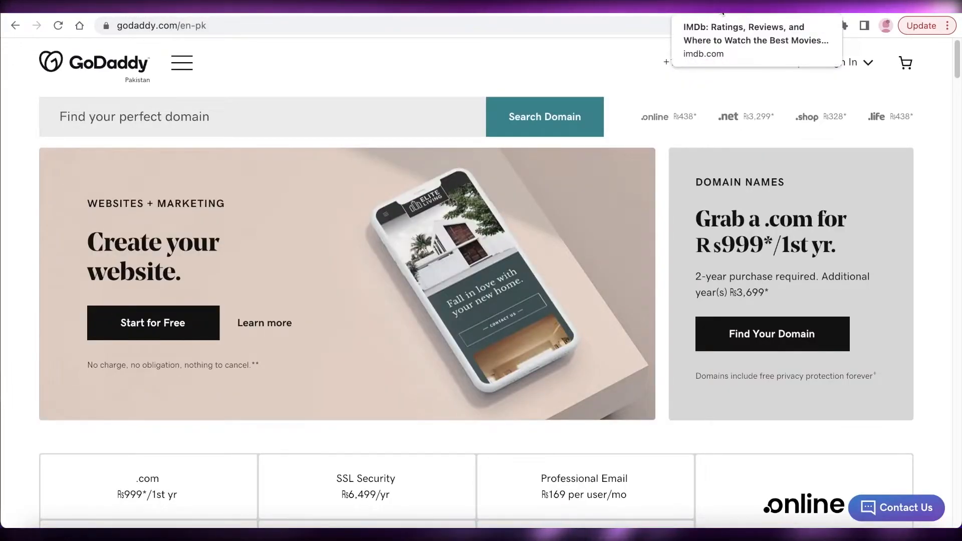
Step: Cycle through the IMDb and NYT pages, then load godaddy.com/en-pk
{"action": "left_click", "coordinate": [744, 35]}
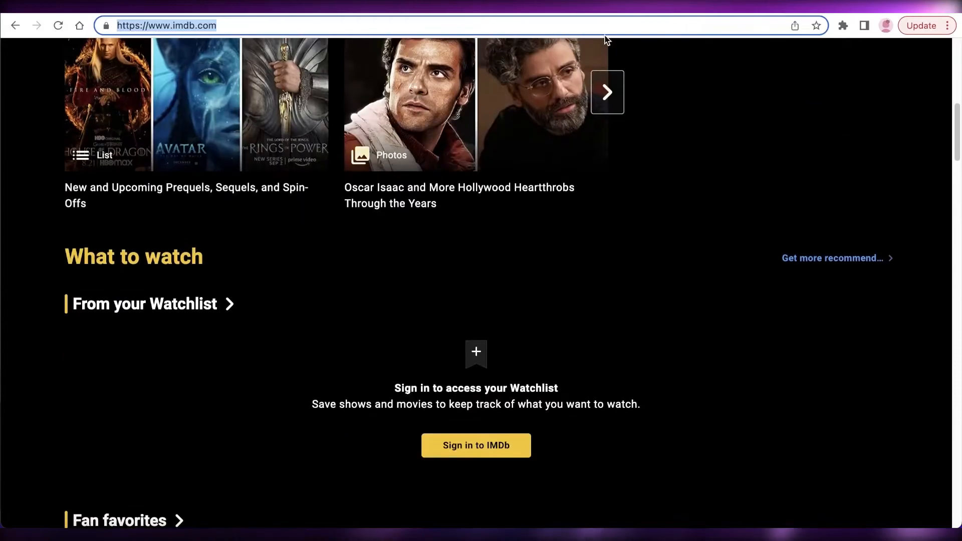
{"action": "scroll", "scroll_direction": "down", "scroll_amount": 3}
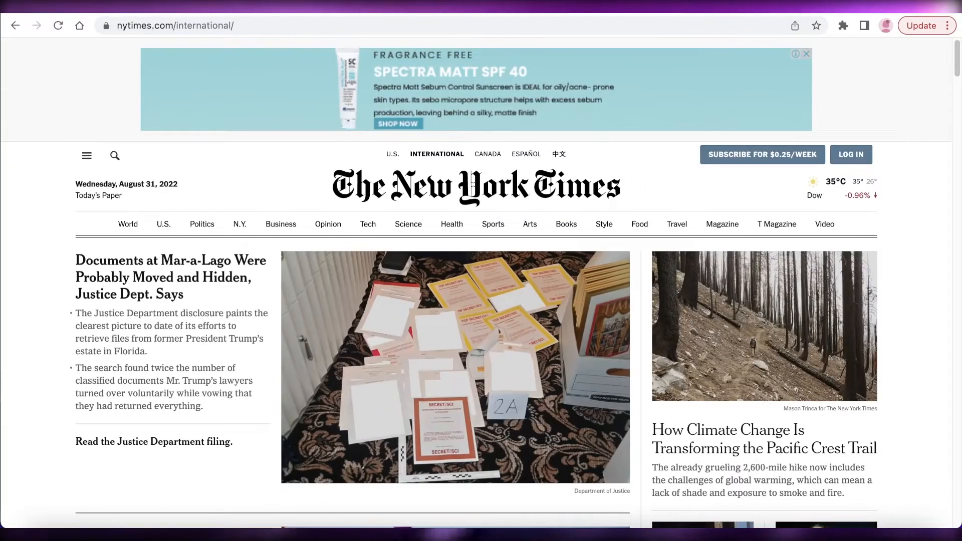
{"action": "type", "text": "godaddy.com/en-pk"}
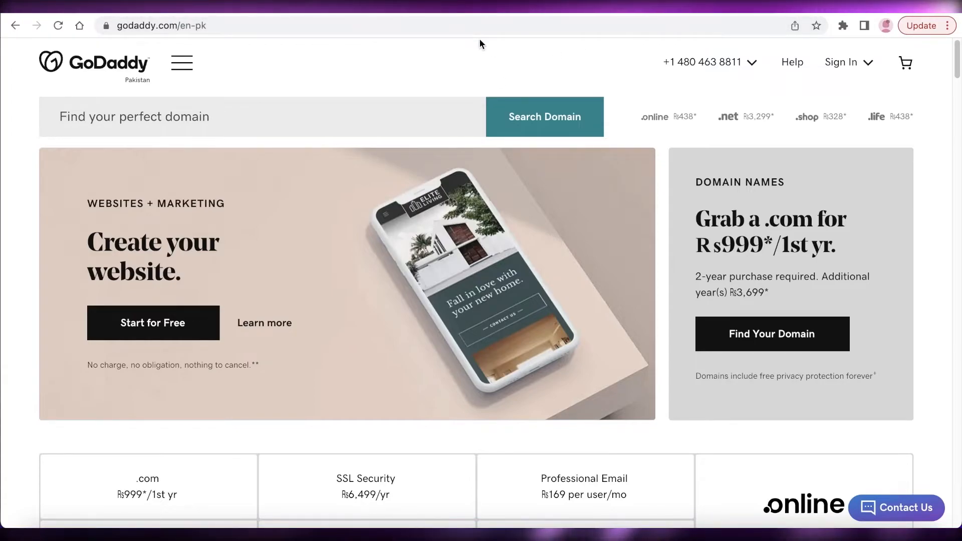
{"action": "mouse_move", "coordinate": [471, 83]}
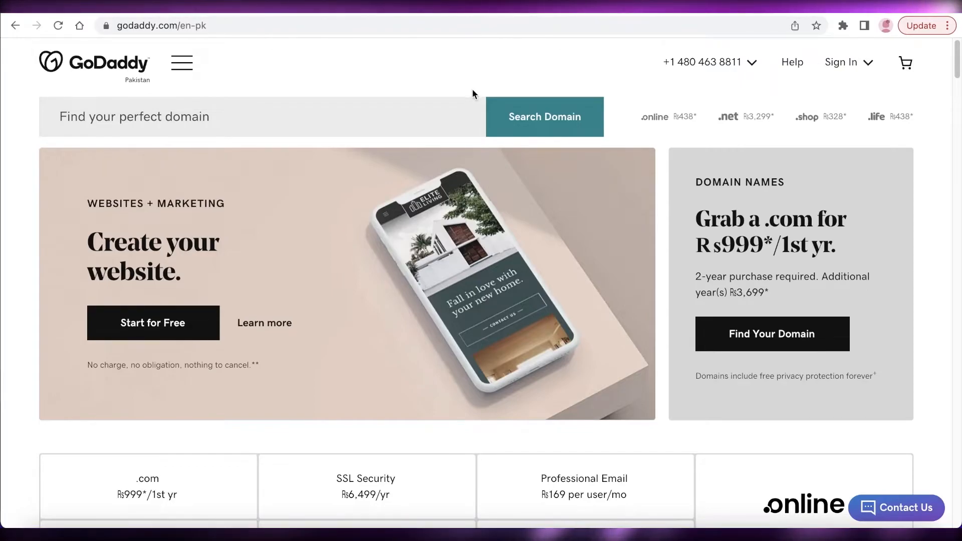
{"action": "mouse_move", "coordinate": [456, 78]}
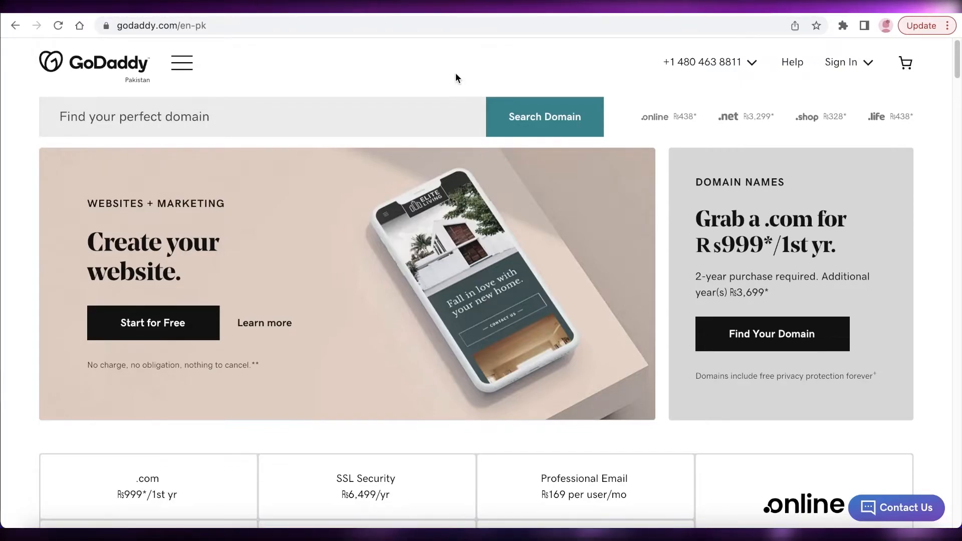
{"action": "mouse_move", "coordinate": [459, 83]}
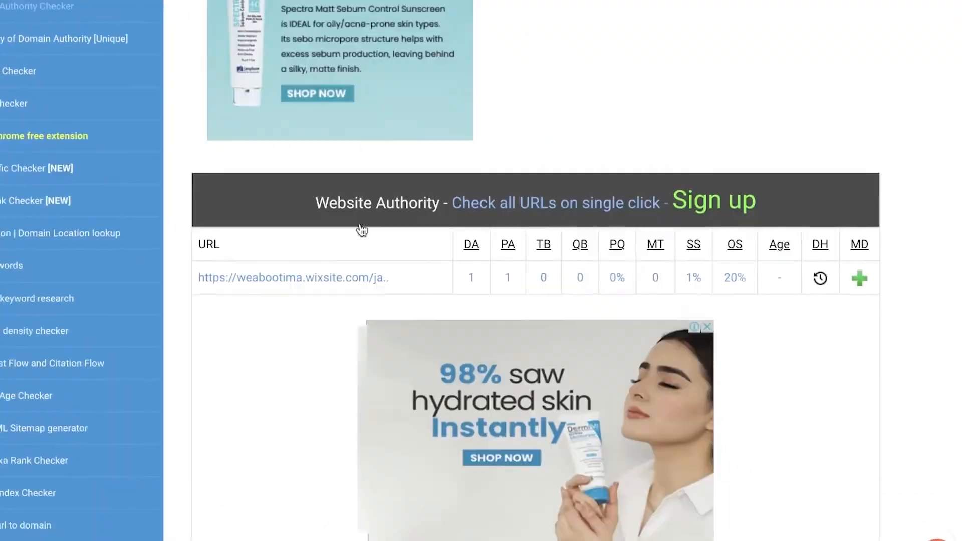
{"action": "scroll", "scroll_direction": "down", "scroll_amount": 3}
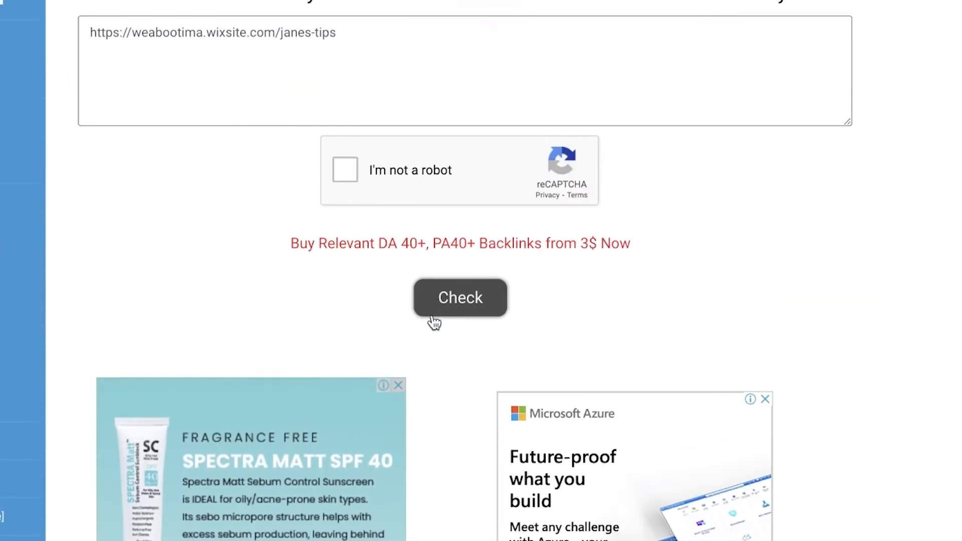
{"action": "left_click", "coordinate": [459, 298]}
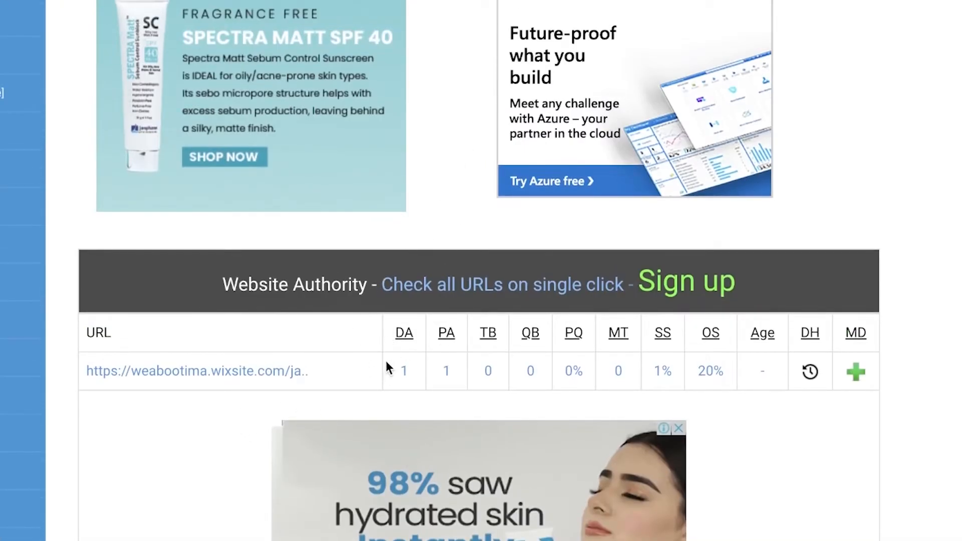
{"action": "mouse_move", "coordinate": [377, 361]}
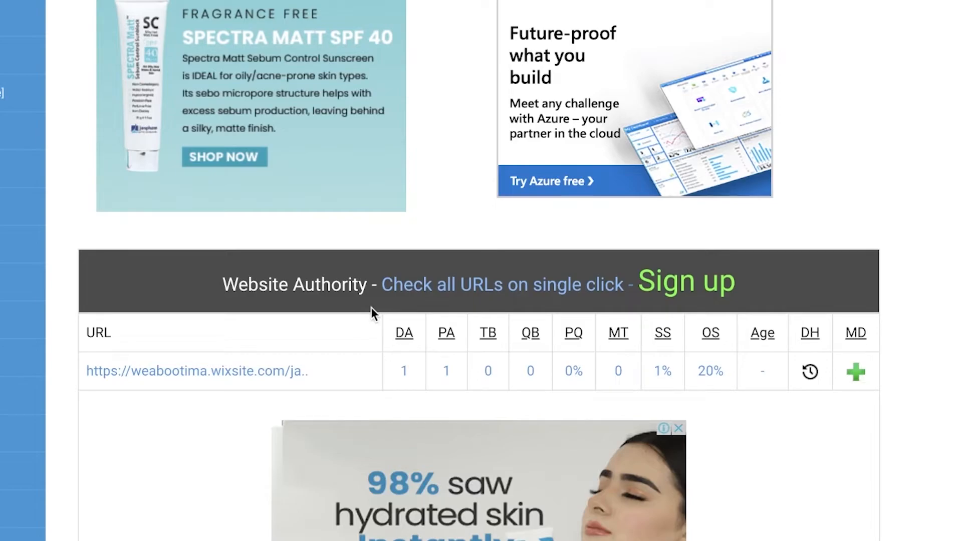
{"action": "scroll", "scroll_direction": "down", "scroll_amount": 3}
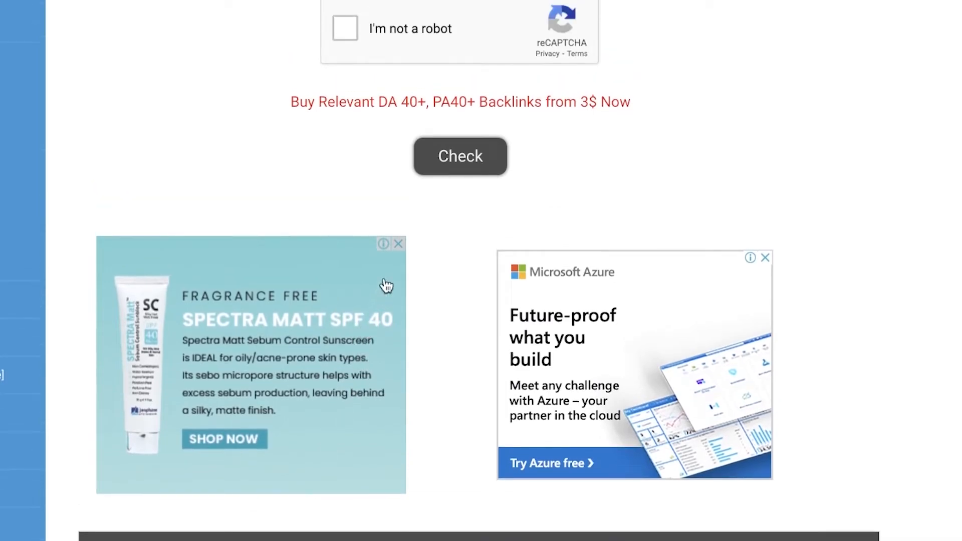
{"action": "mouse_move", "coordinate": [384, 316]}
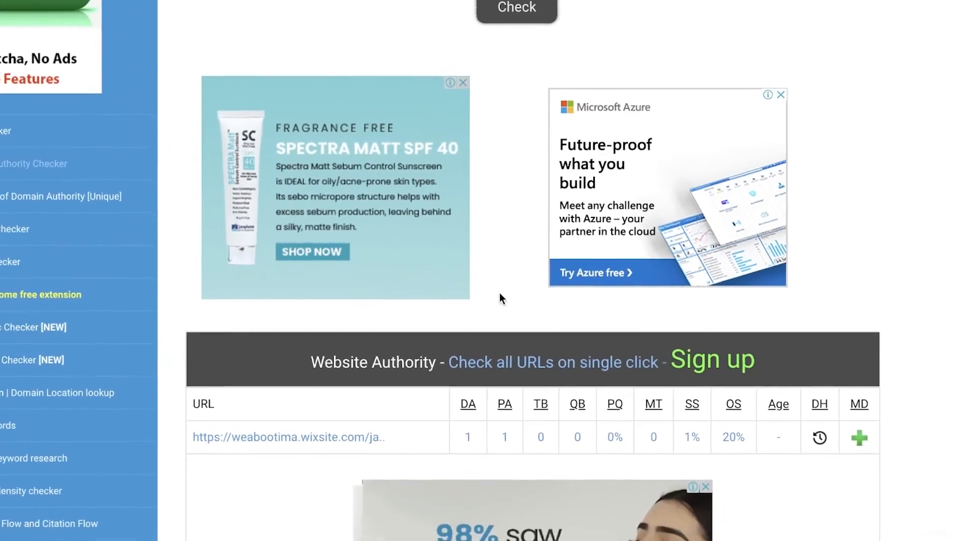
{"action": "scroll", "scroll_direction": "down", "scroll_amount": 3}
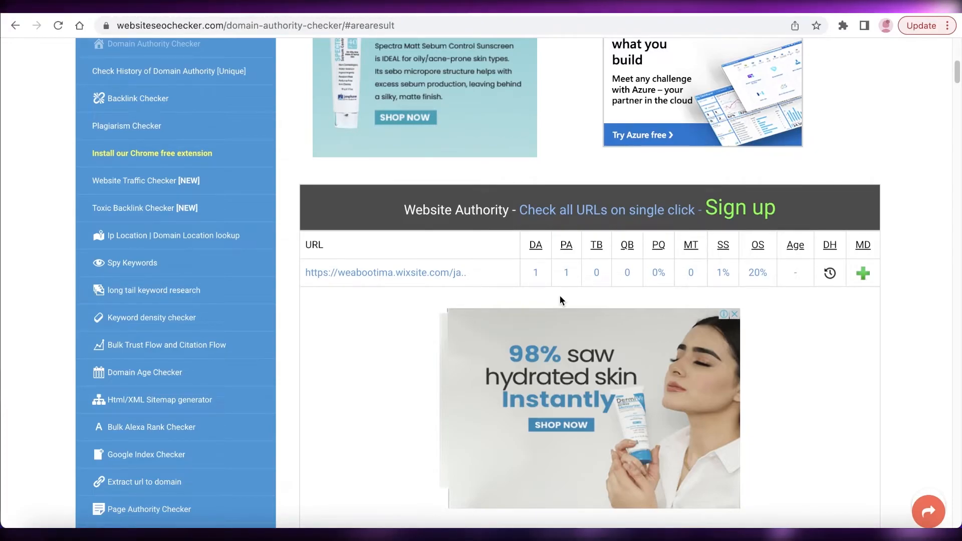
{"action": "scroll", "scroll_direction": "down", "scroll_amount": 3}
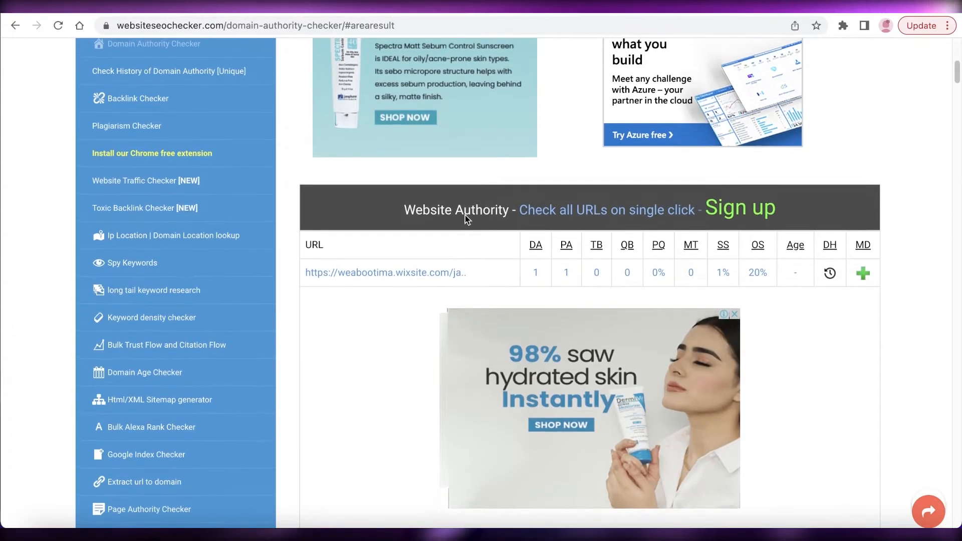
{"action": "mouse_move", "coordinate": [478, 201]}
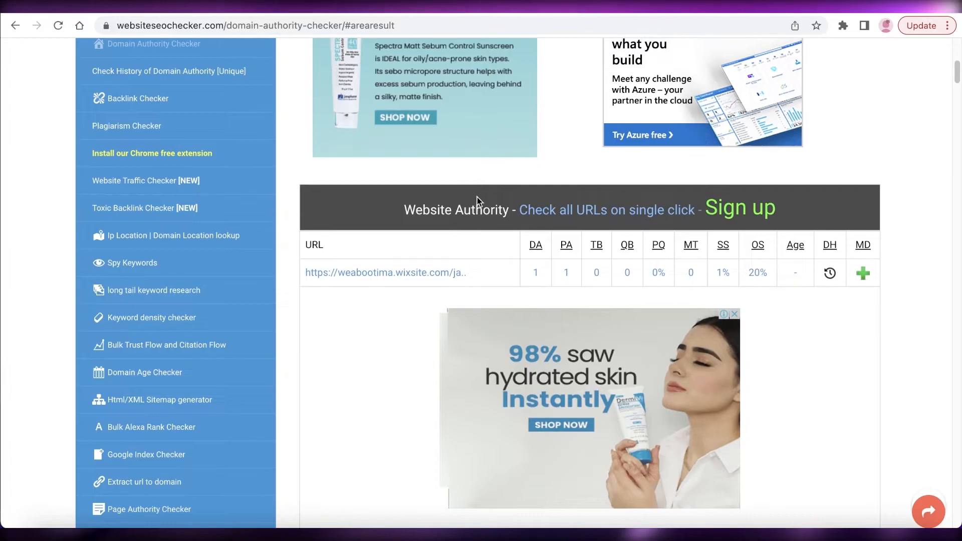
{"action": "mouse_move", "coordinate": [514, 262]}
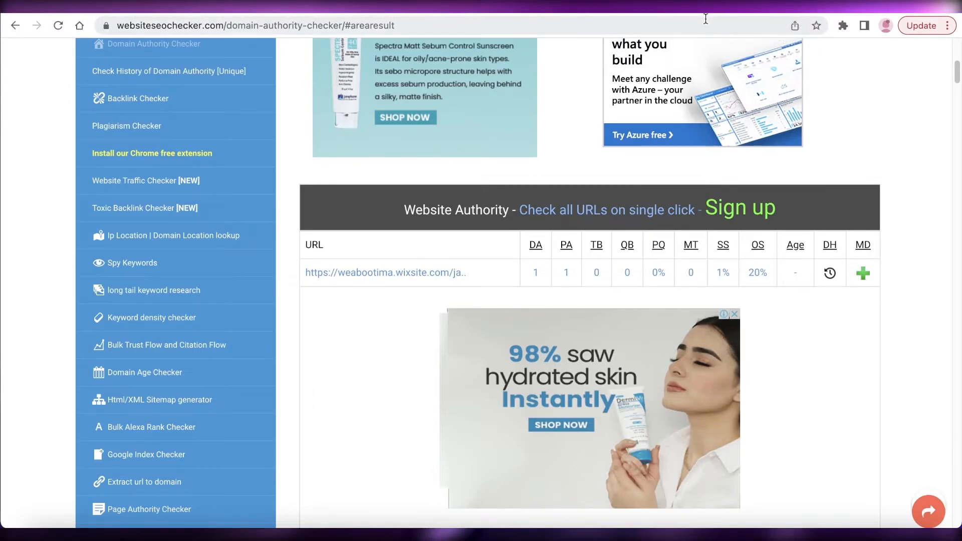
{"action": "scroll", "scroll_direction": "up", "scroll_amount": 3}
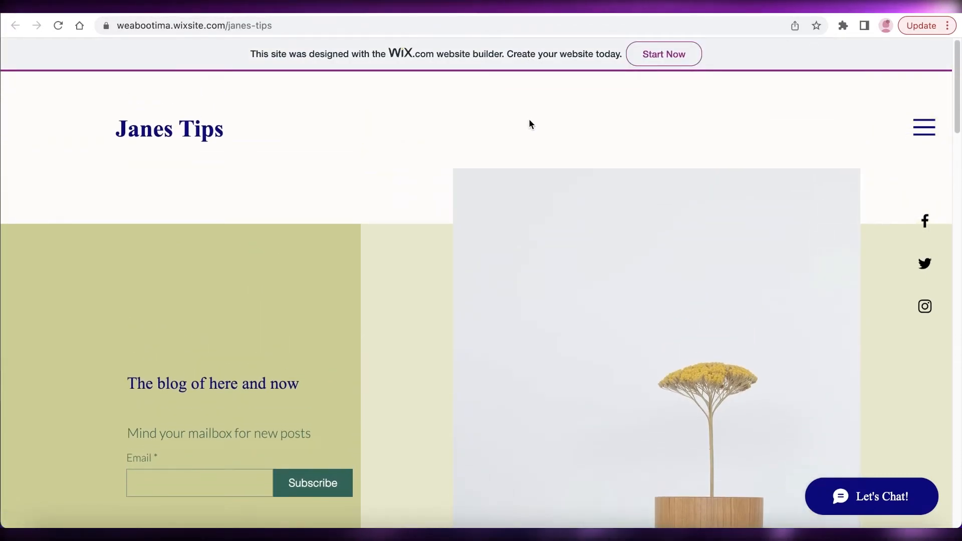
{"action": "mouse_move", "coordinate": [481, 114]}
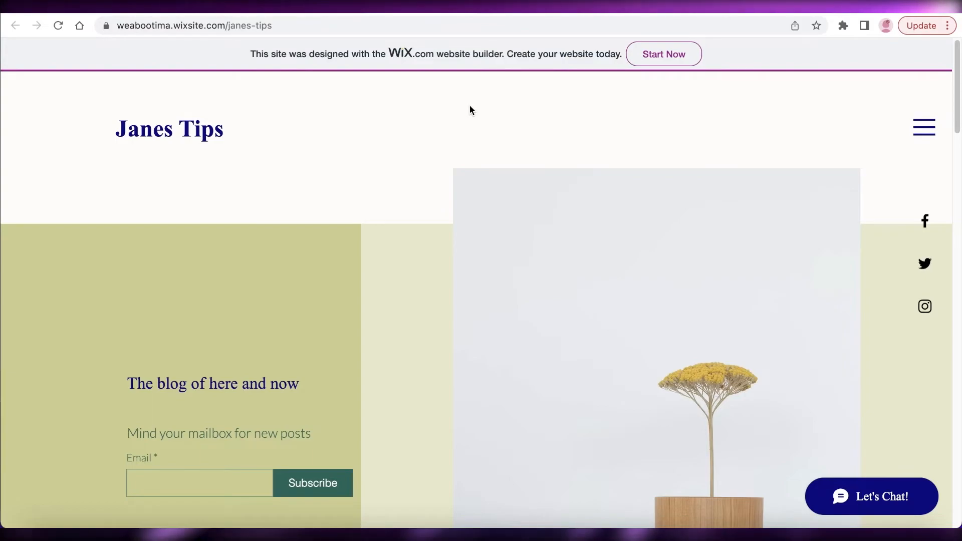
{"action": "mouse_move", "coordinate": [447, 103]}
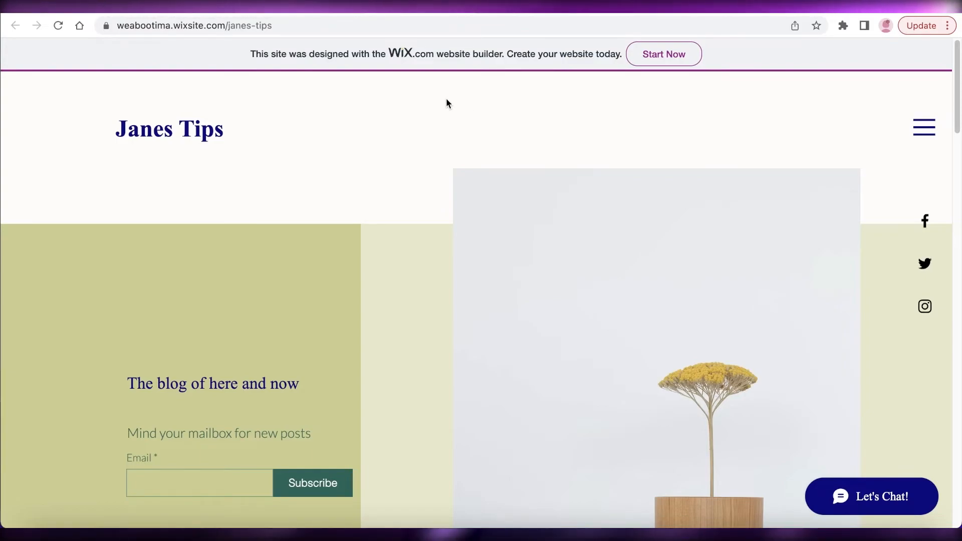
{"action": "mouse_move", "coordinate": [444, 83]}
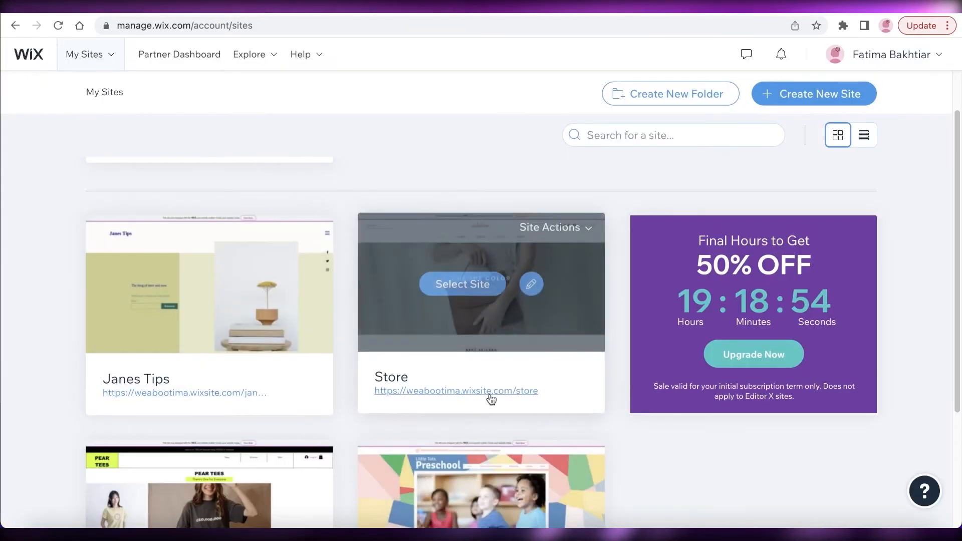
Step: Open the live Janes Tips Wix blog and scroll down to its Recent Posts
{"action": "left_click", "coordinate": [184, 393]}
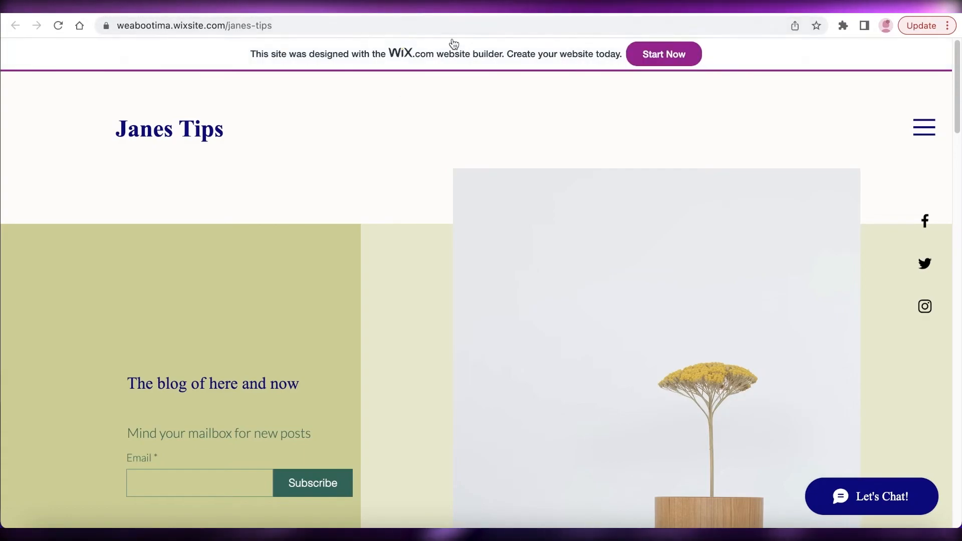
{"action": "mouse_move", "coordinate": [514, 38]}
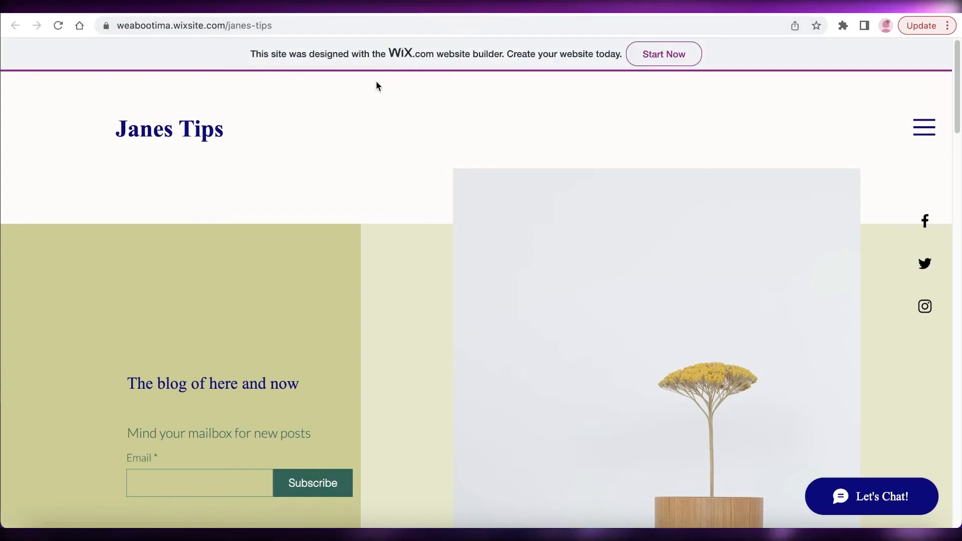
{"action": "scroll", "scroll_direction": "down", "scroll_amount": 3}
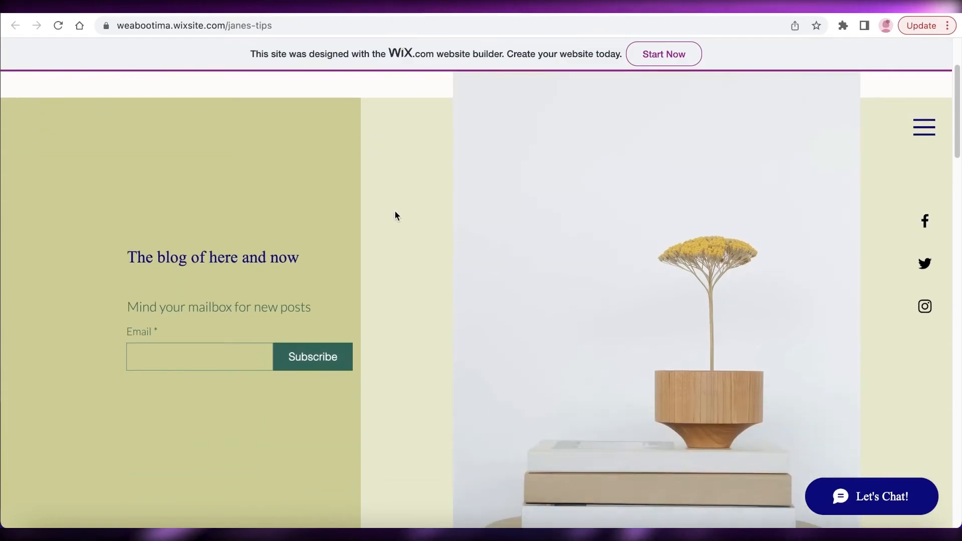
{"action": "scroll", "scroll_direction": "down", "scroll_amount": 3}
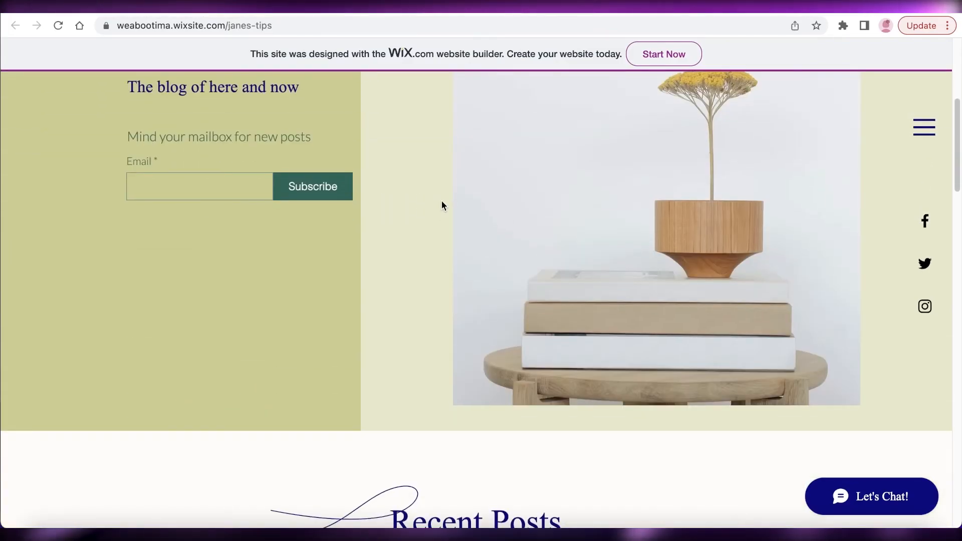
{"action": "mouse_move", "coordinate": [455, 222]}
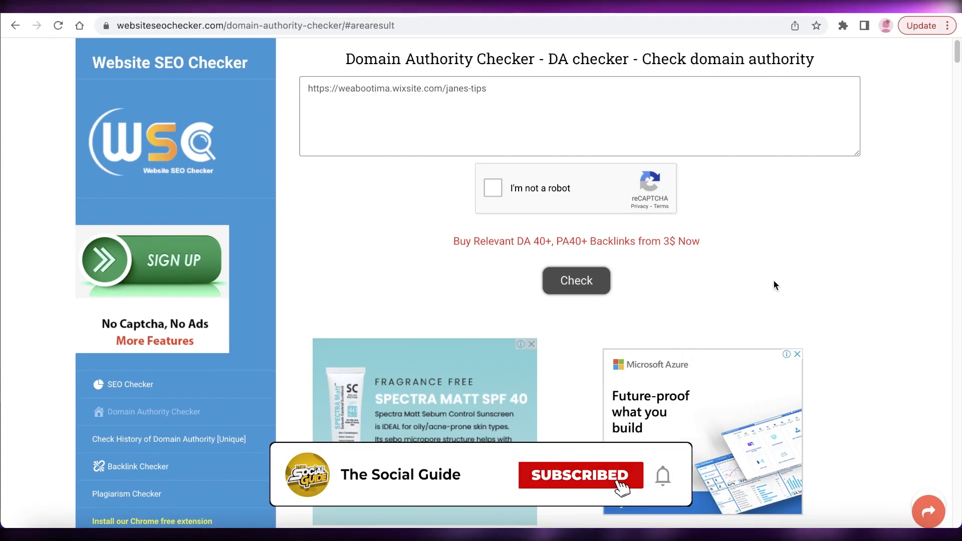
{"action": "mouse_move", "coordinate": [664, 475]}
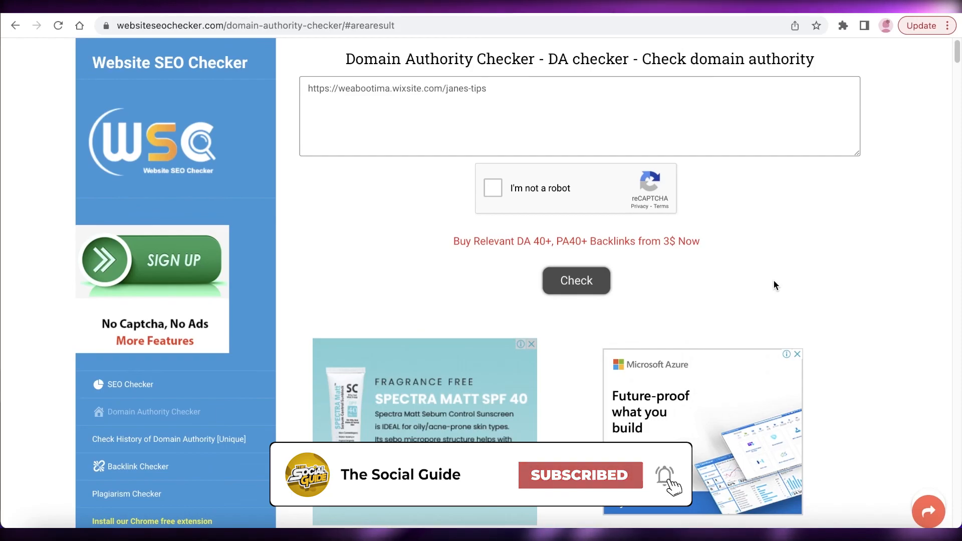